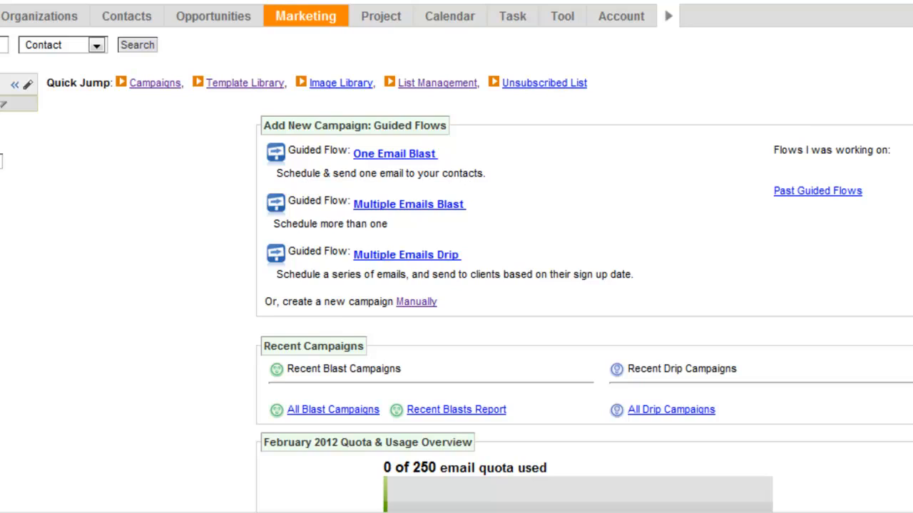
pyautogui.moveTo(753, 178)
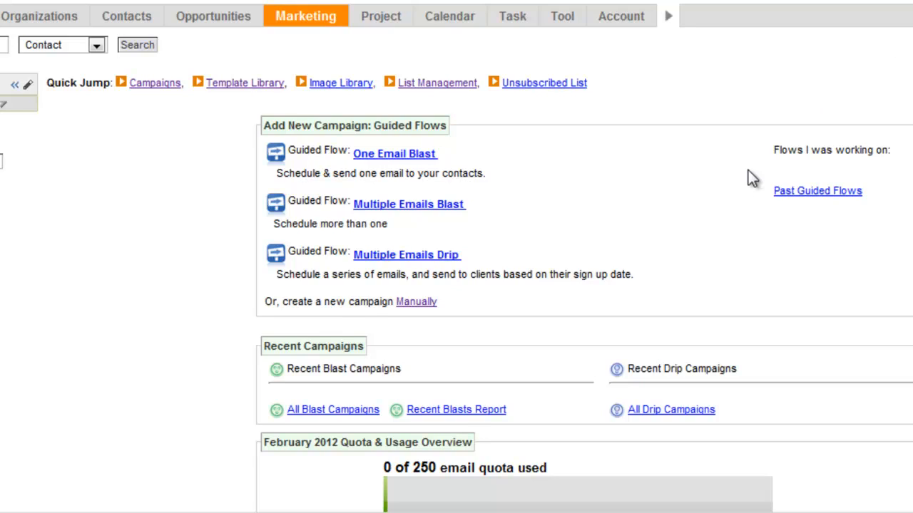
pyautogui.moveTo(642, 283)
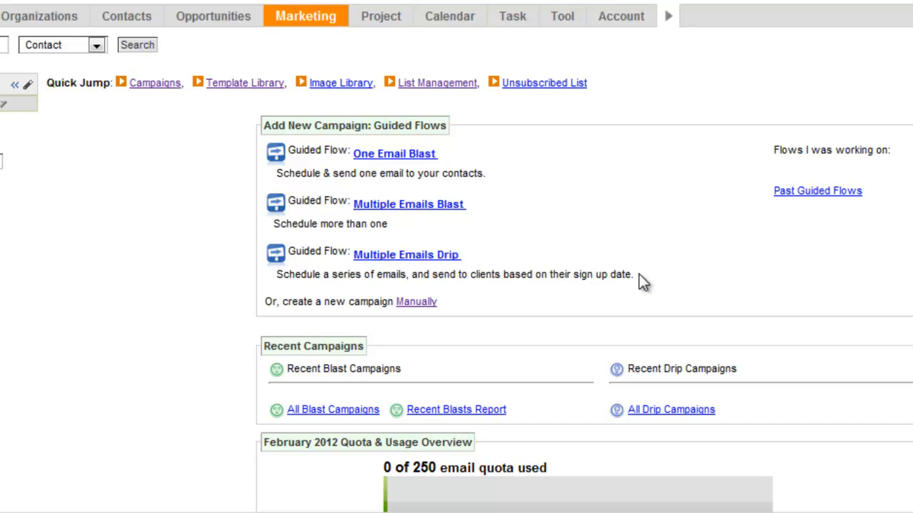
pyautogui.moveTo(677, 273)
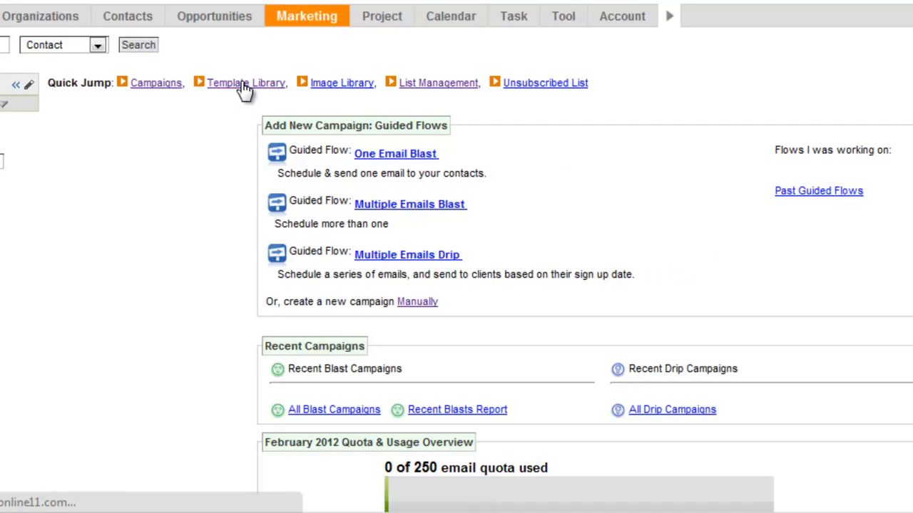
# Create Buyer Drip, Seller Drip and Keep in Touch subfolders via Edit / New SubFolders
pyautogui.click(245, 82)
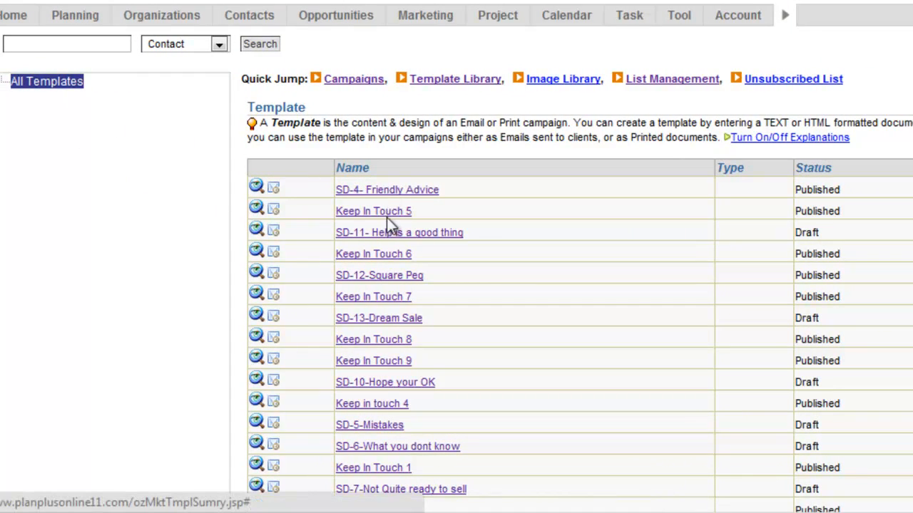
pyautogui.scroll(-3)
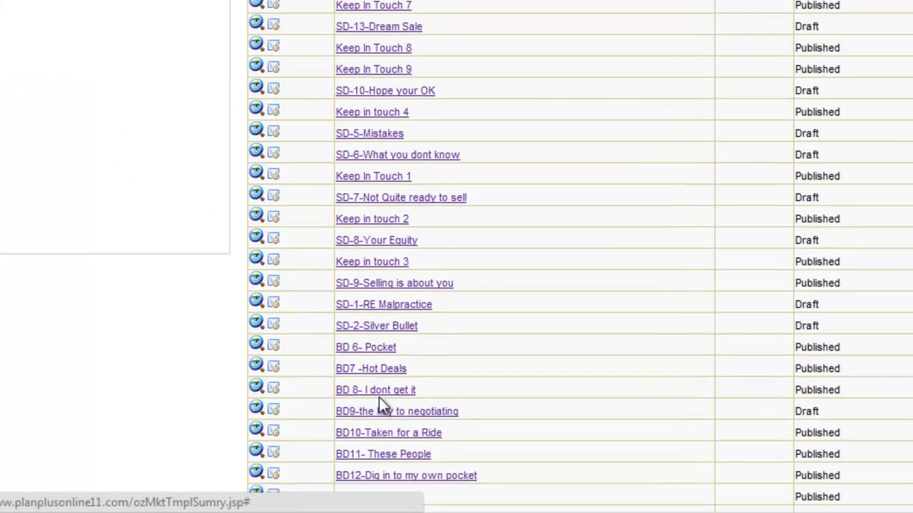
pyautogui.scroll(-3)
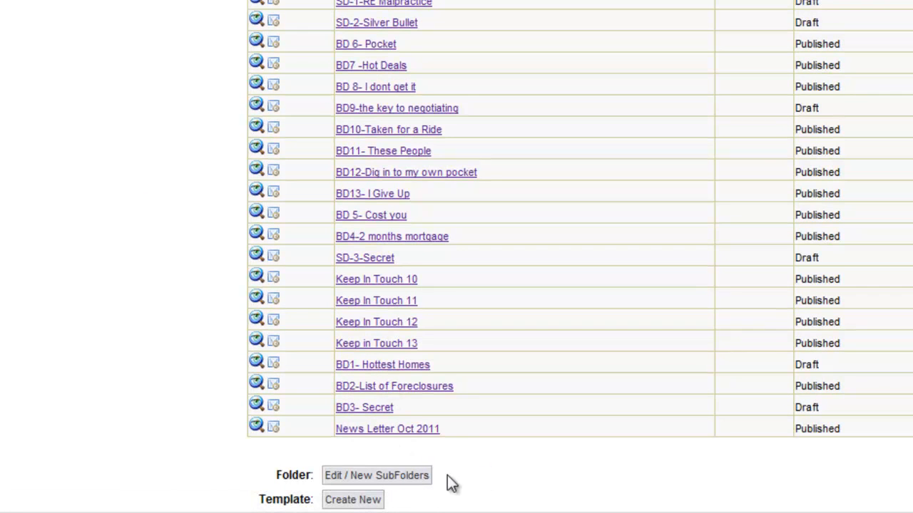
pyautogui.click(376, 477)
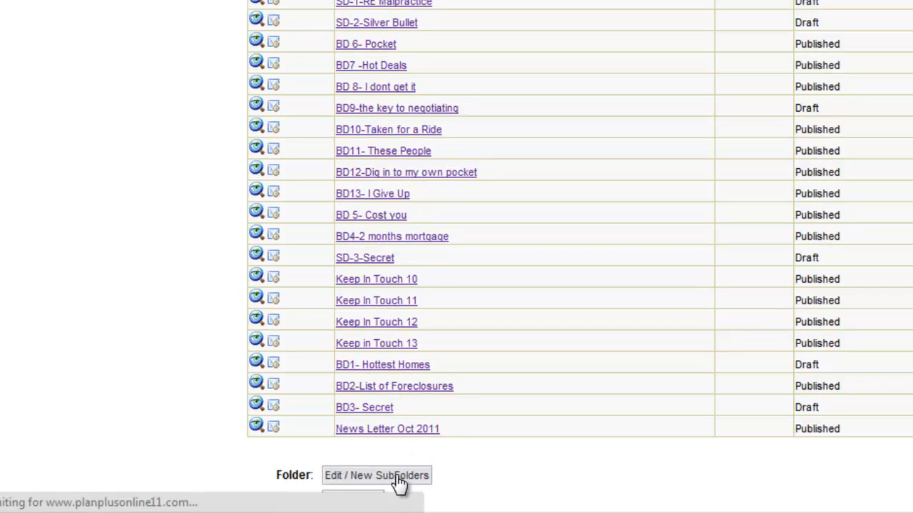
pyautogui.click(376, 476)
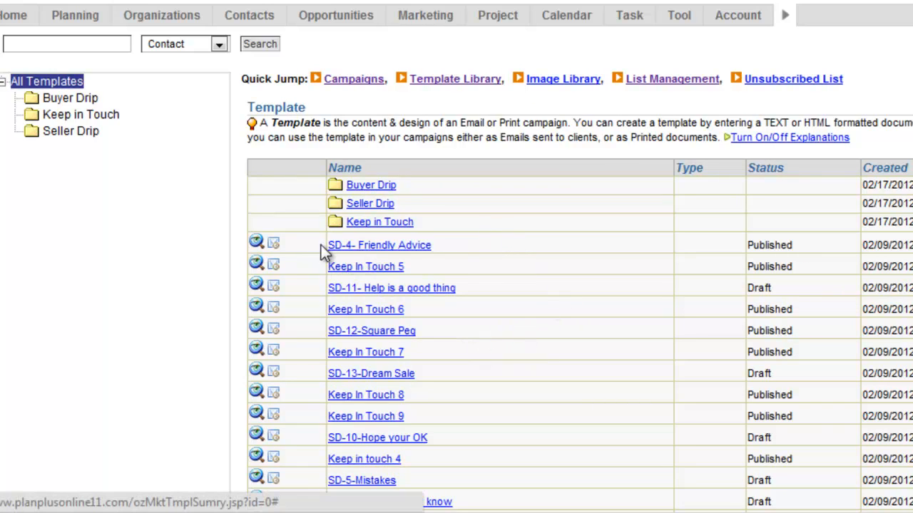
pyautogui.moveTo(359, 260)
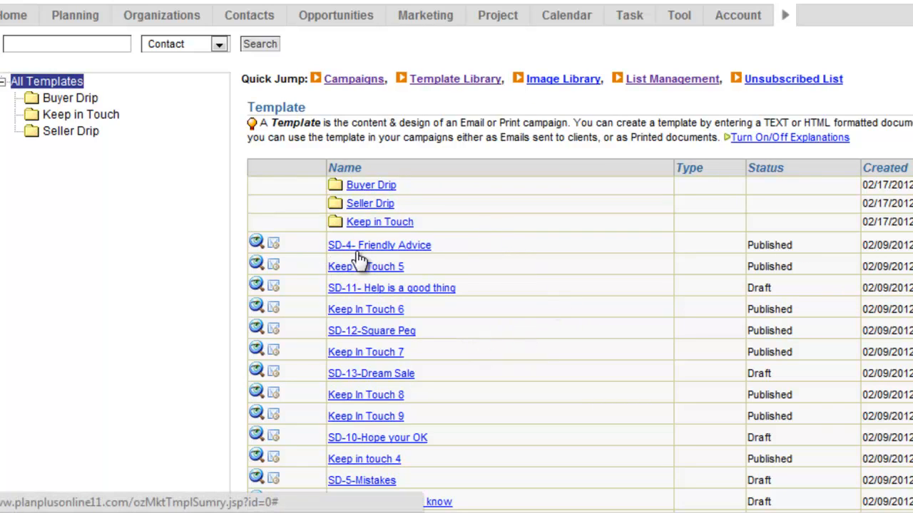
pyautogui.moveTo(377, 250)
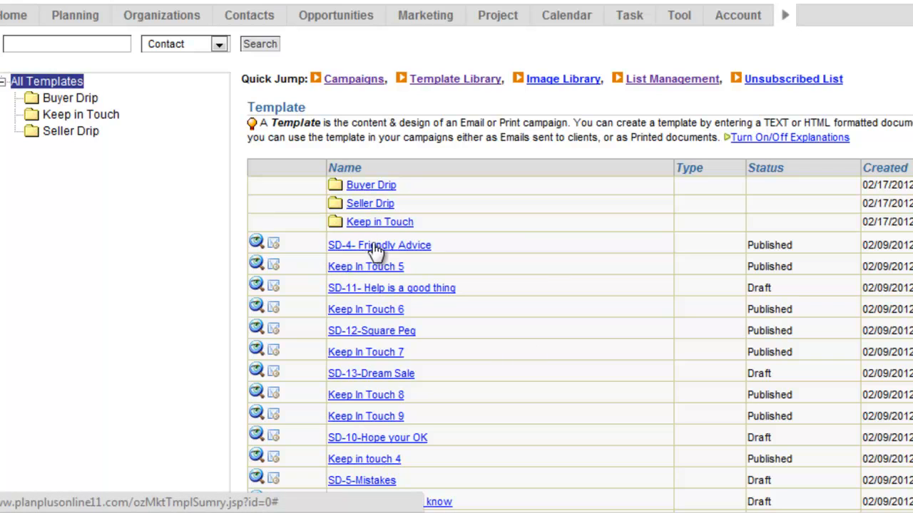
# Set the SD-4- Friendly Advice template's folder to /Seller Drip/
pyautogui.click(379, 245)
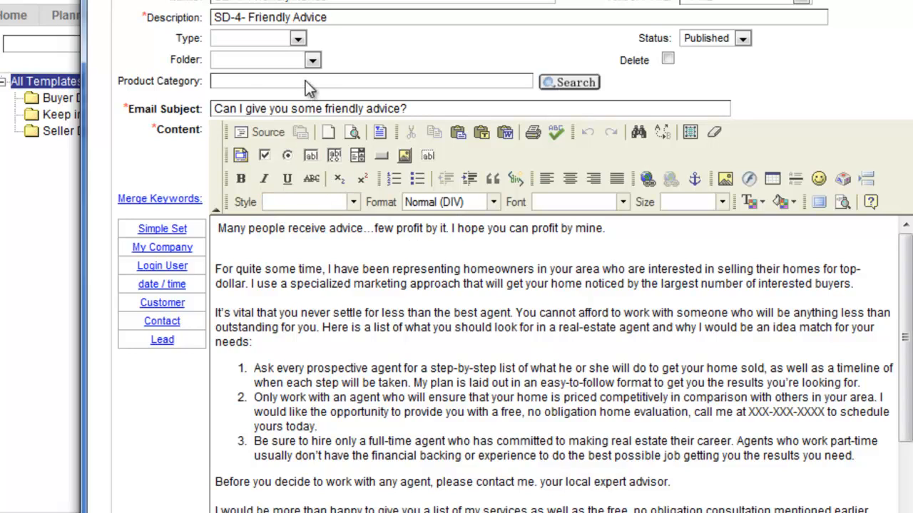
pyautogui.click(264, 60)
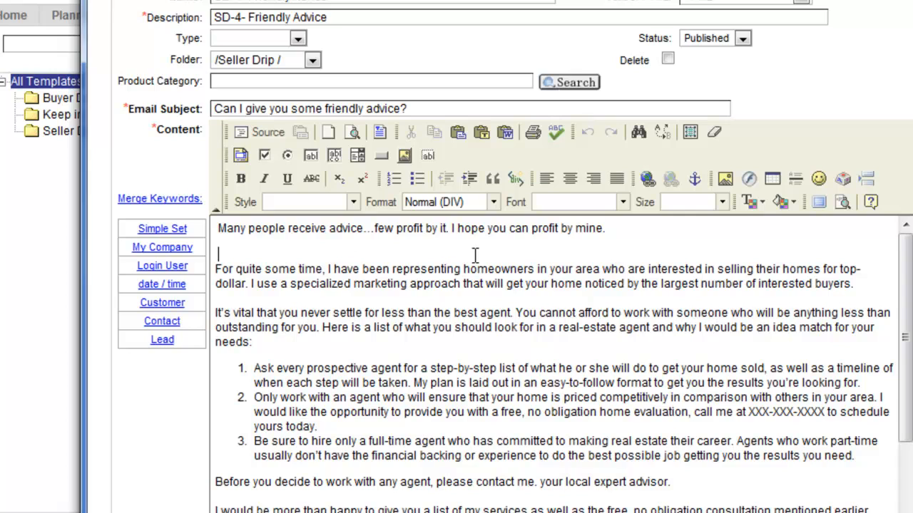
pyautogui.moveTo(819, 417)
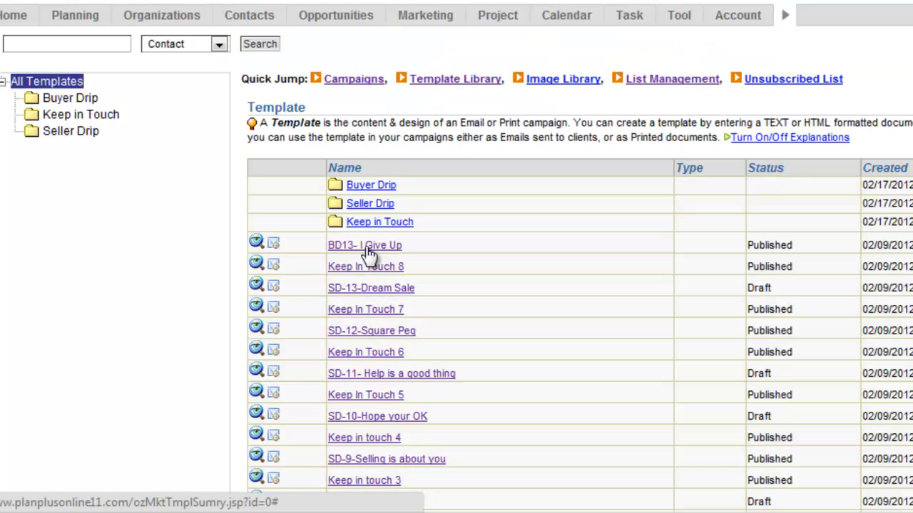
# Set SD-13-Dream Sale's folder to /Seller Drip/ and submit it
pyautogui.click(371, 288)
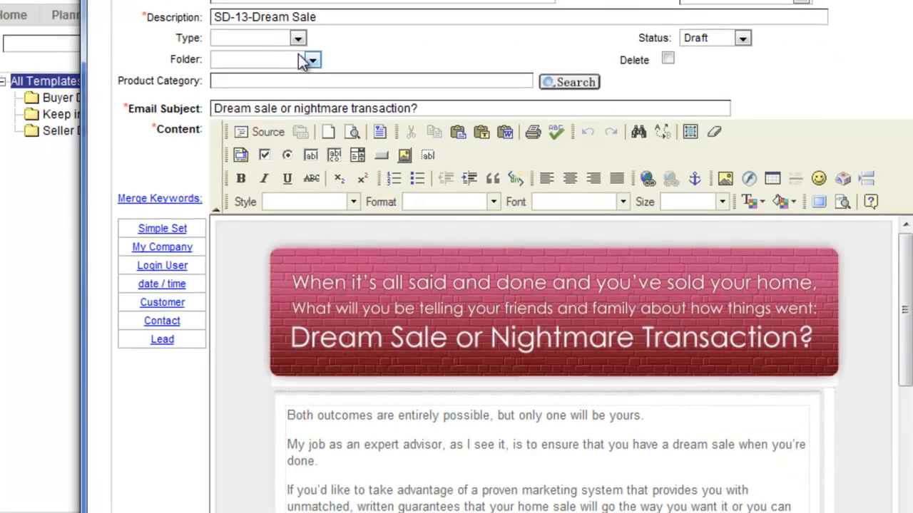
pyautogui.click(309, 60)
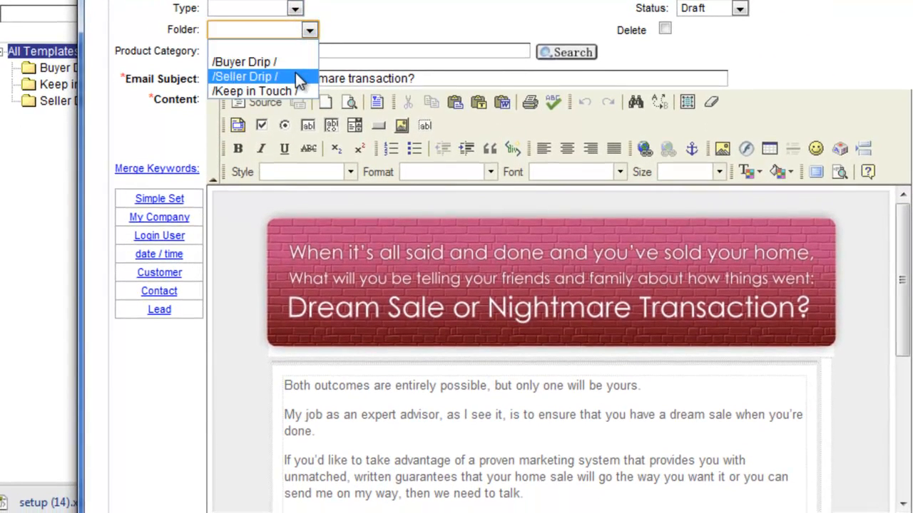
pyautogui.click(245, 77)
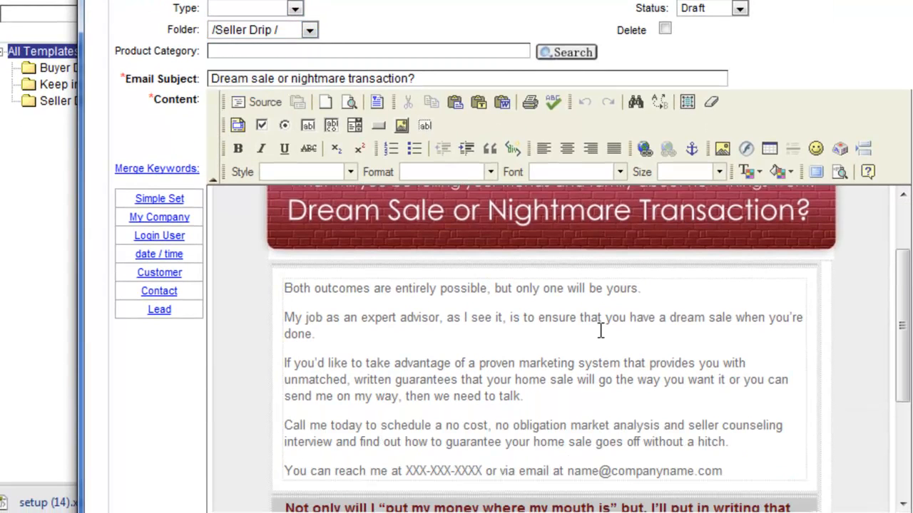
pyautogui.scroll(-3)
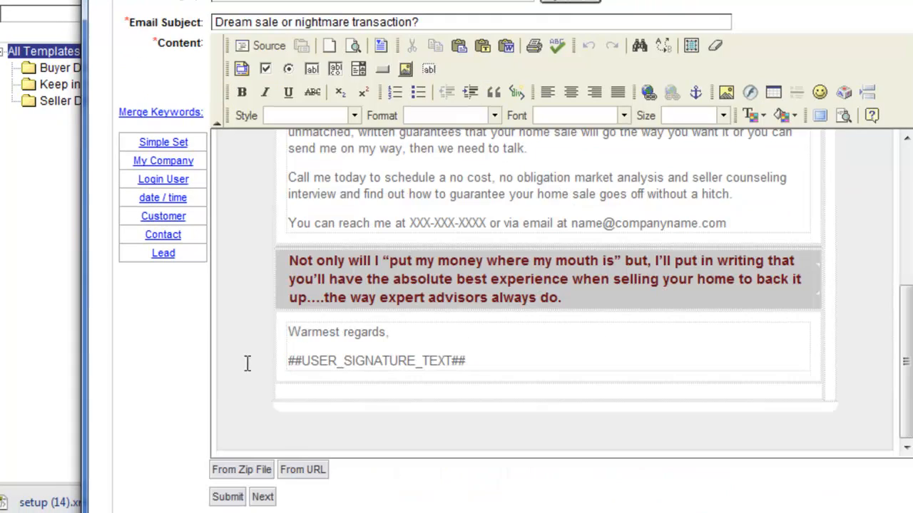
pyautogui.click(228, 496)
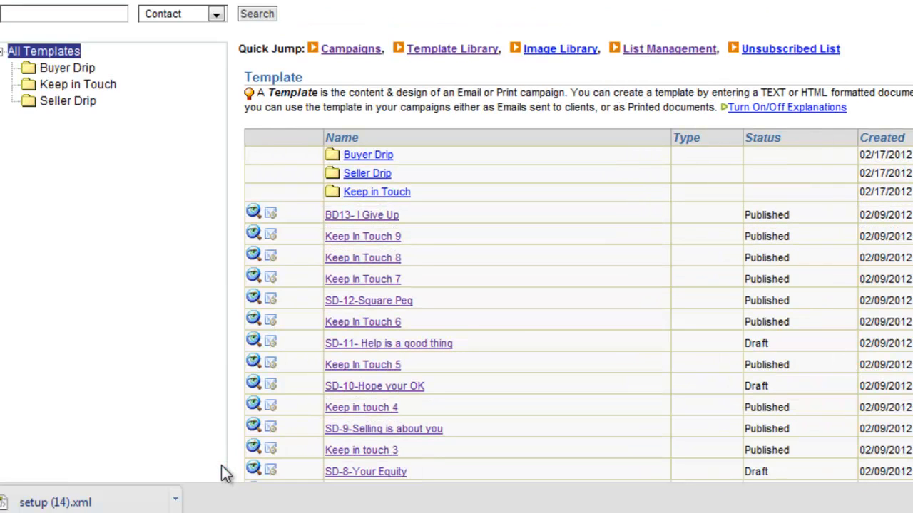
pyautogui.scroll(-3)
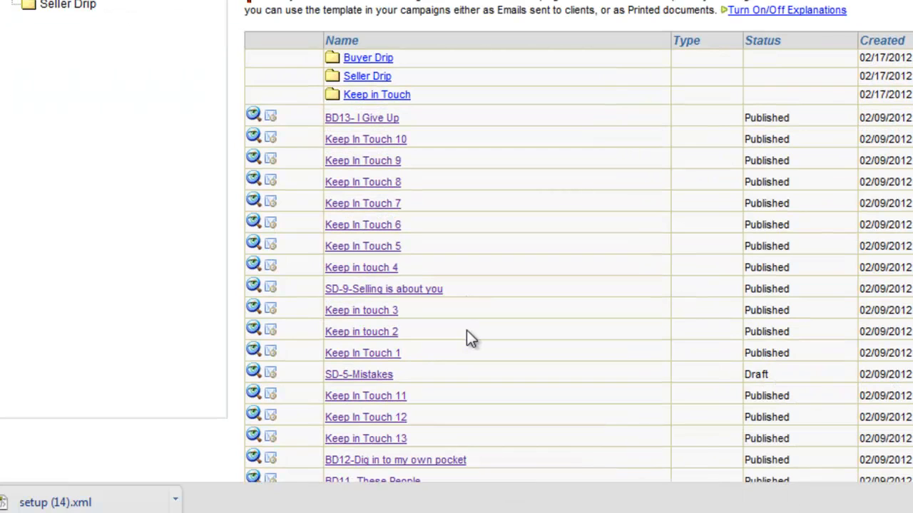
pyautogui.moveTo(392, 178)
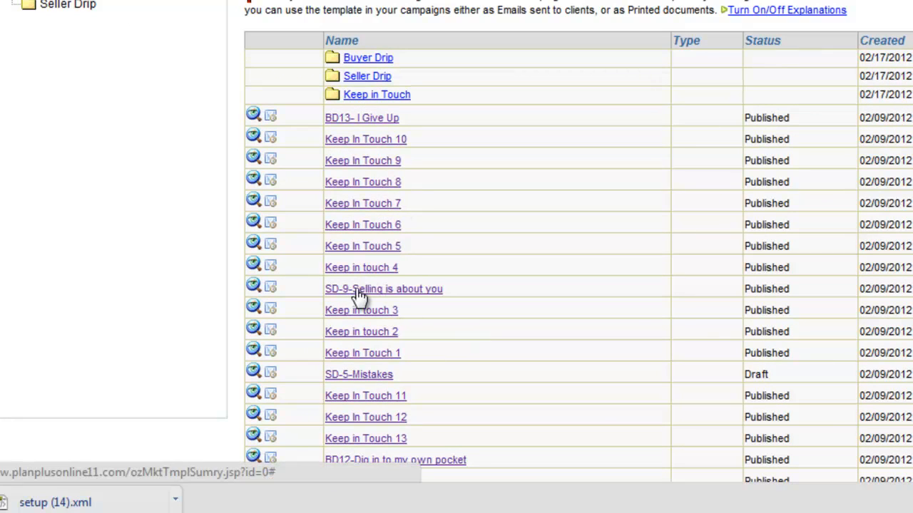
# Set SD-9-Selling is about you's folder to /Seller Drip/ and submit it
pyautogui.click(382, 288)
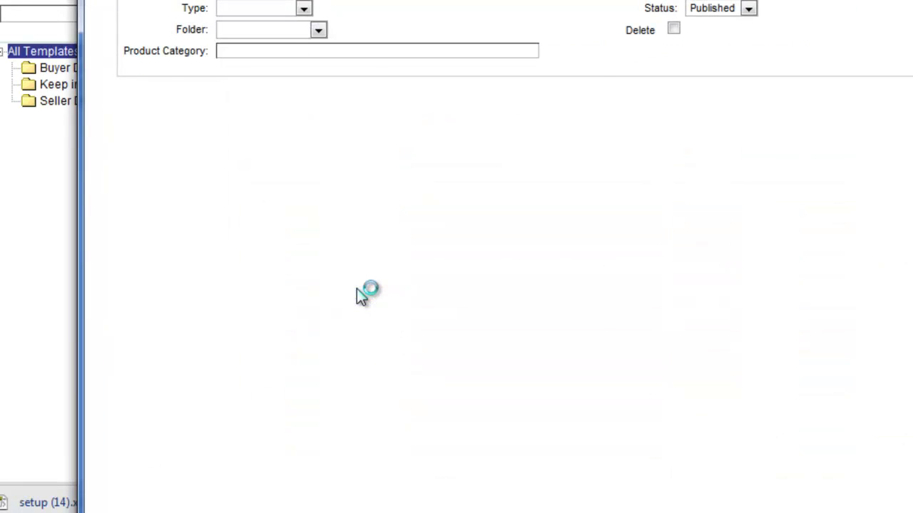
pyautogui.click(318, 28)
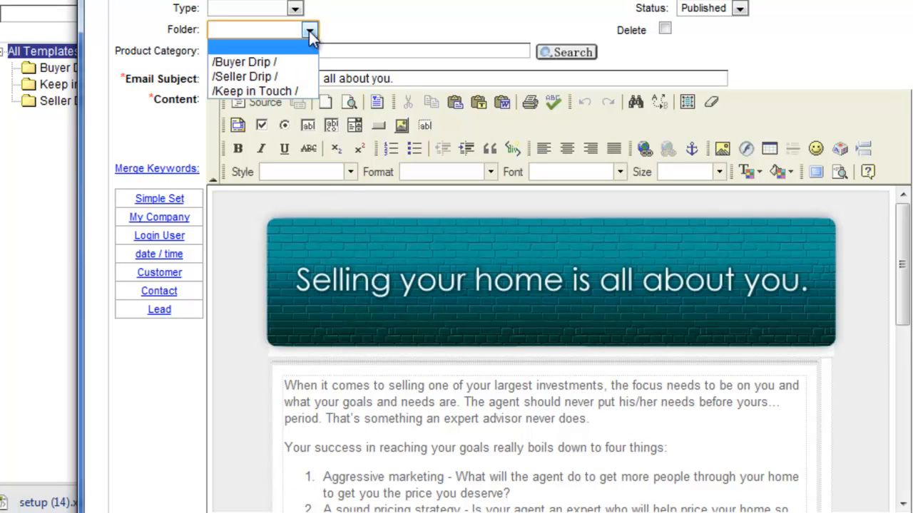
pyautogui.click(244, 77)
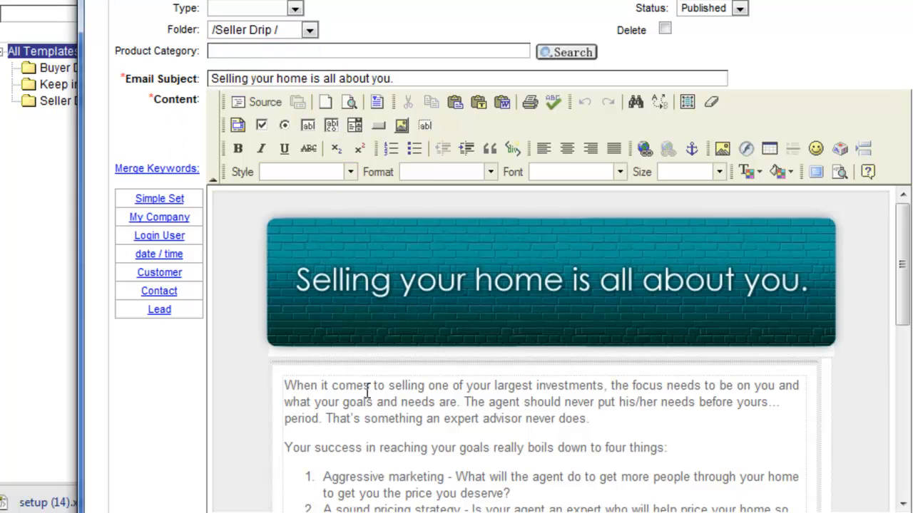
pyautogui.scroll(-3)
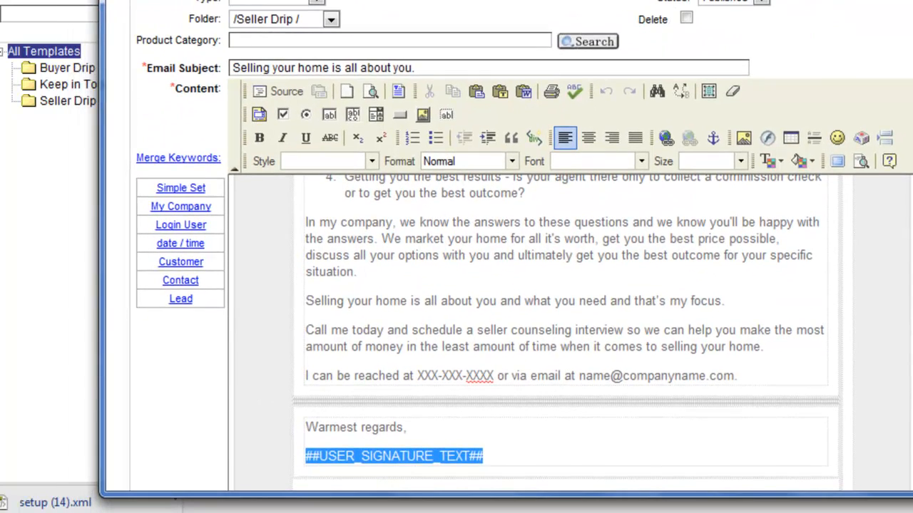
pyautogui.scroll(-3)
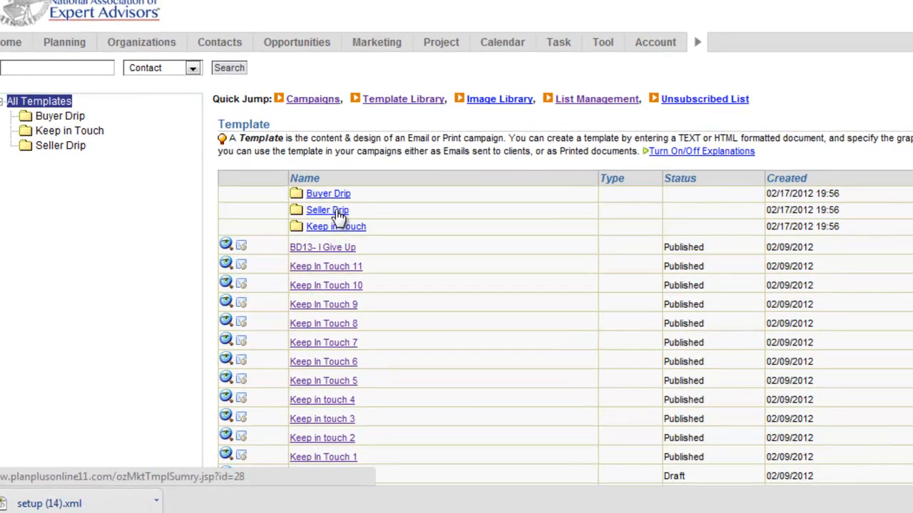
# Review the Seller Drip folder's twelve templates, then go to the Marketing overview
pyautogui.click(328, 210)
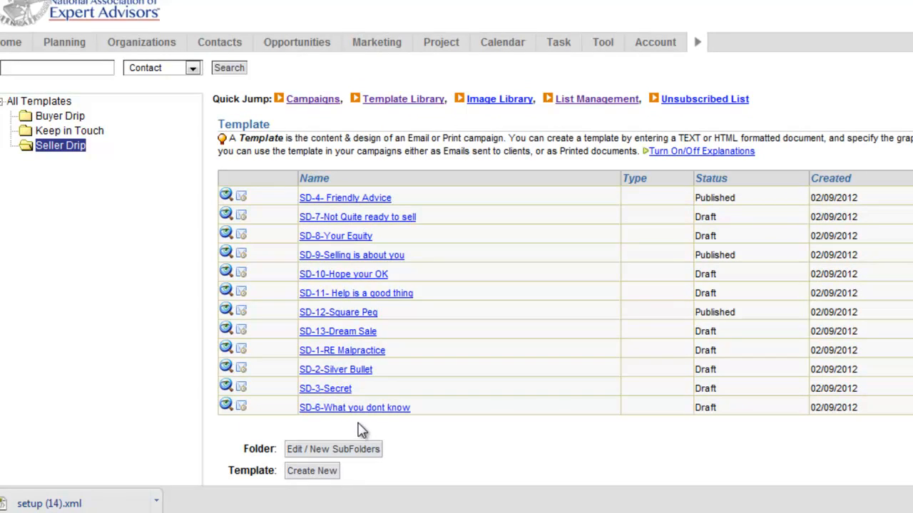
pyautogui.moveTo(390, 64)
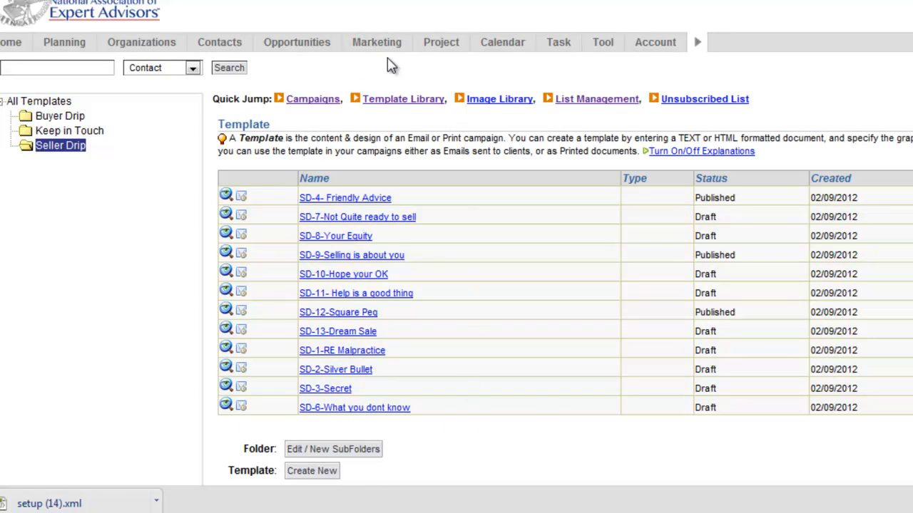
pyautogui.click(377, 43)
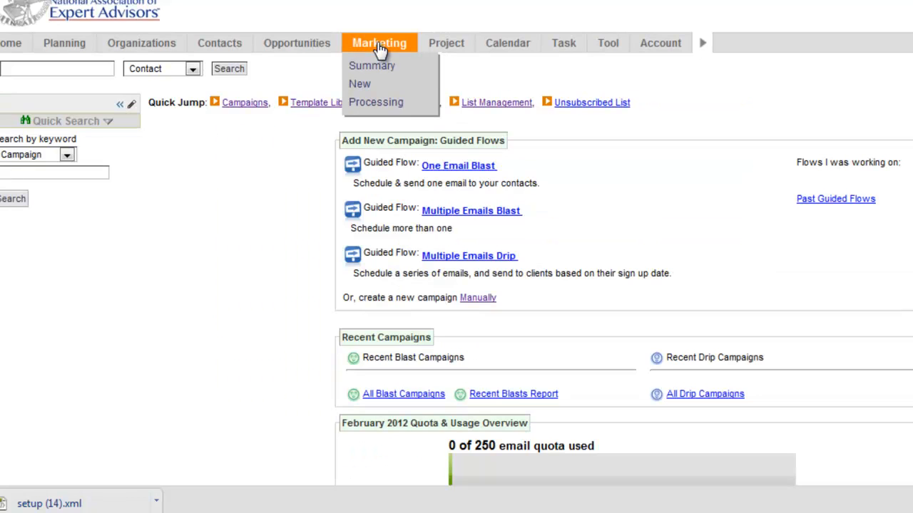
pyautogui.moveTo(359, 84)
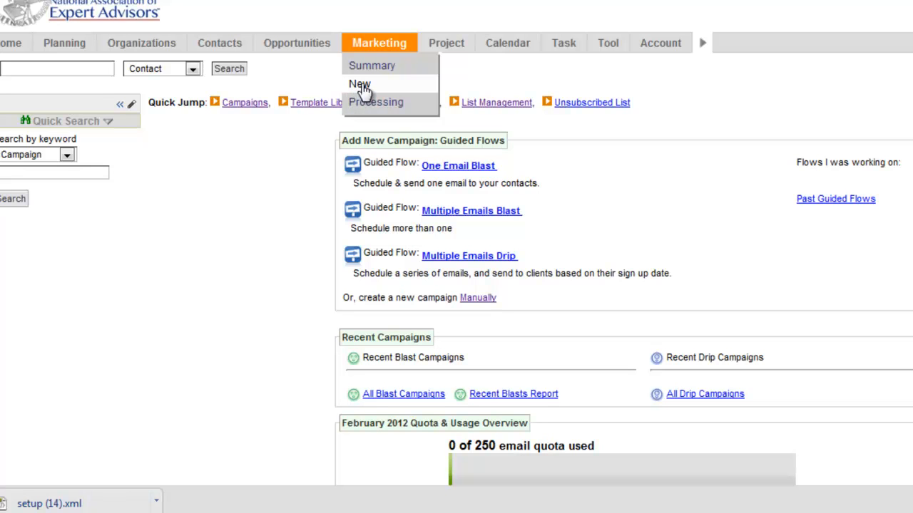
# Begin a manual drip campaign, hitting the missing postal address warning
pyautogui.click(359, 84)
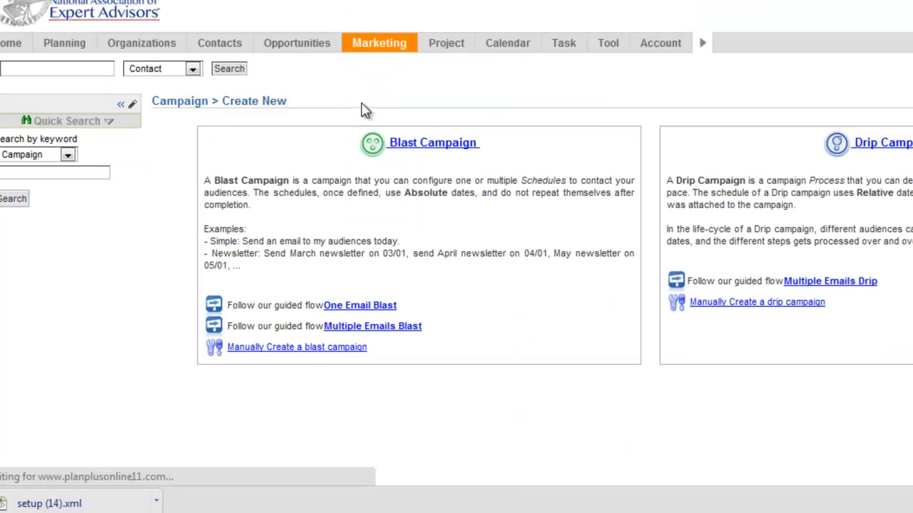
pyautogui.click(881, 143)
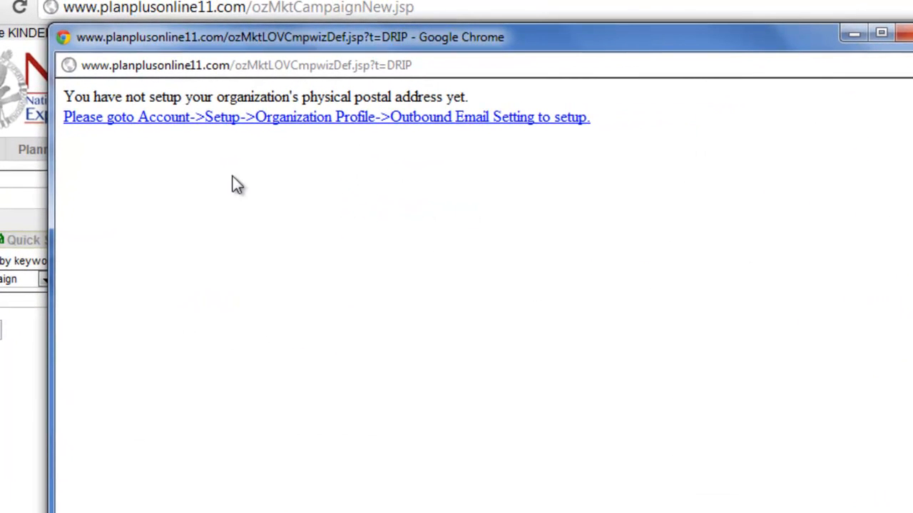
pyautogui.moveTo(388, 131)
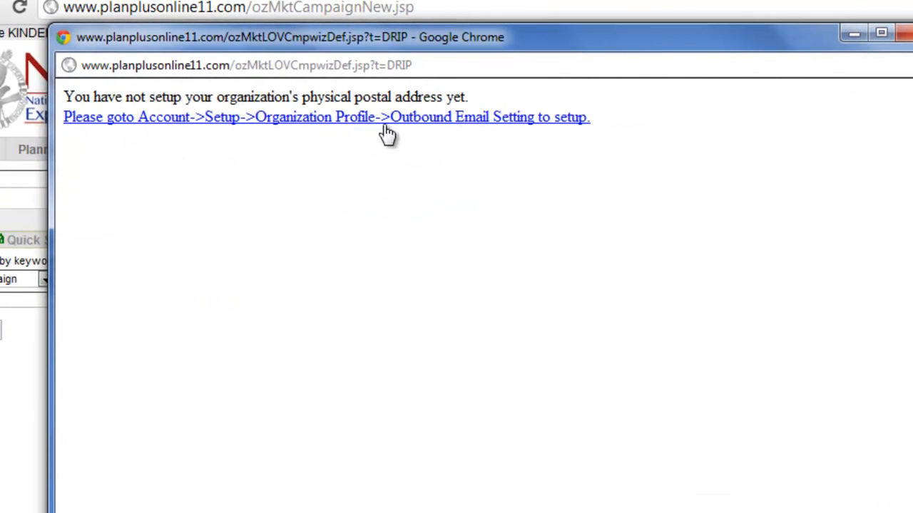
pyautogui.click(325, 117)
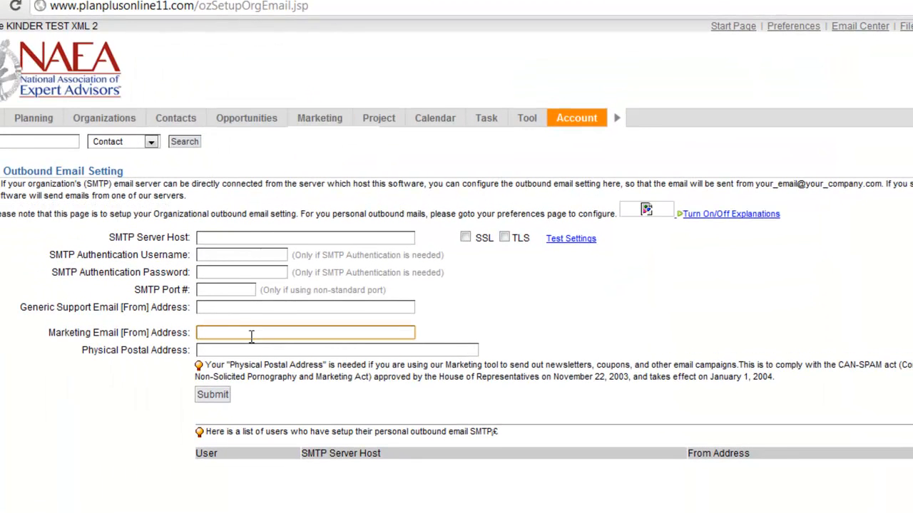
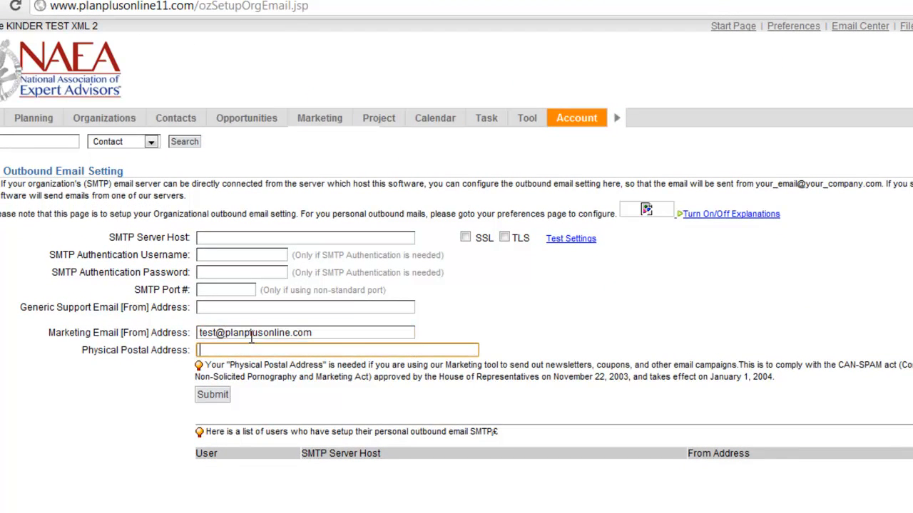
pyautogui.moveTo(279, 333)
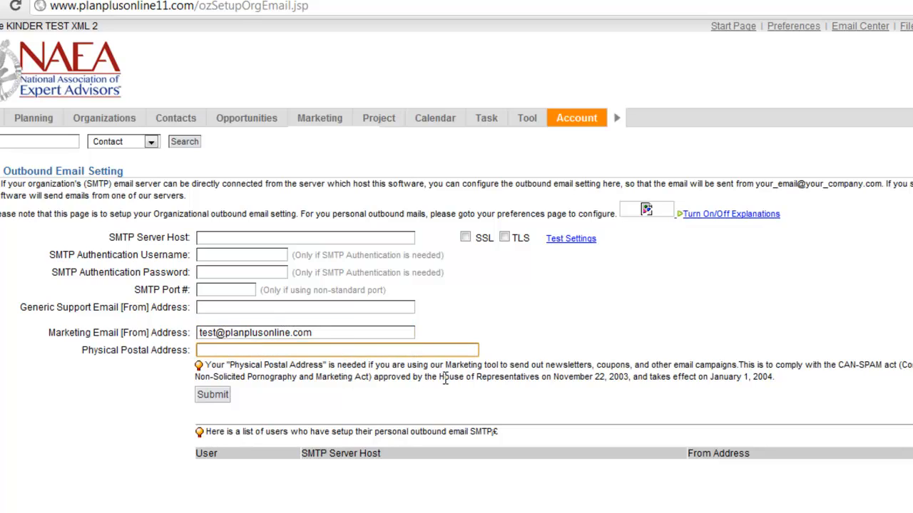
pyautogui.click(336, 350)
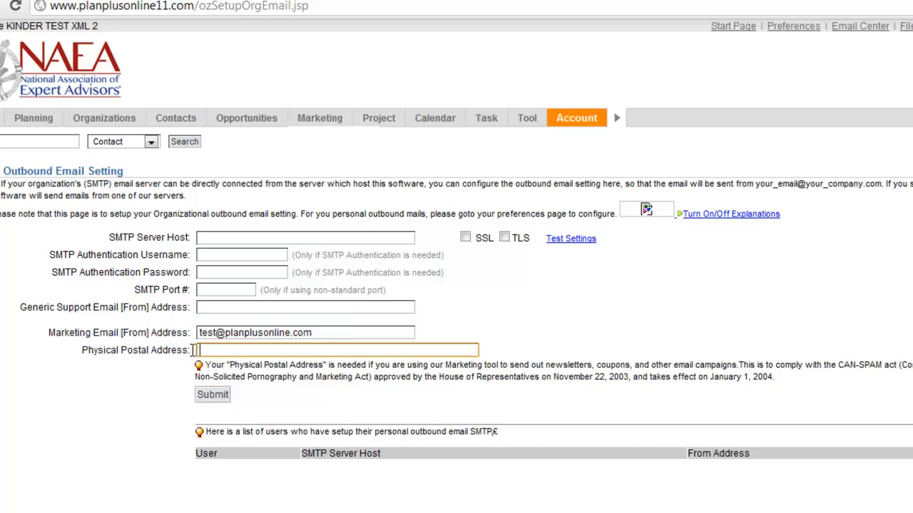
pyautogui.write('331 S. Rio Grande, Suite 203')
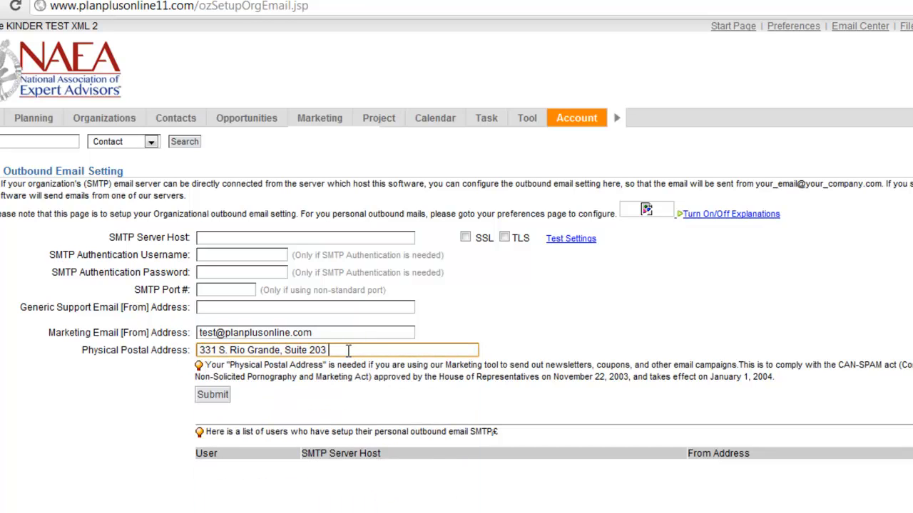
pyautogui.write('SLC UT 84101')
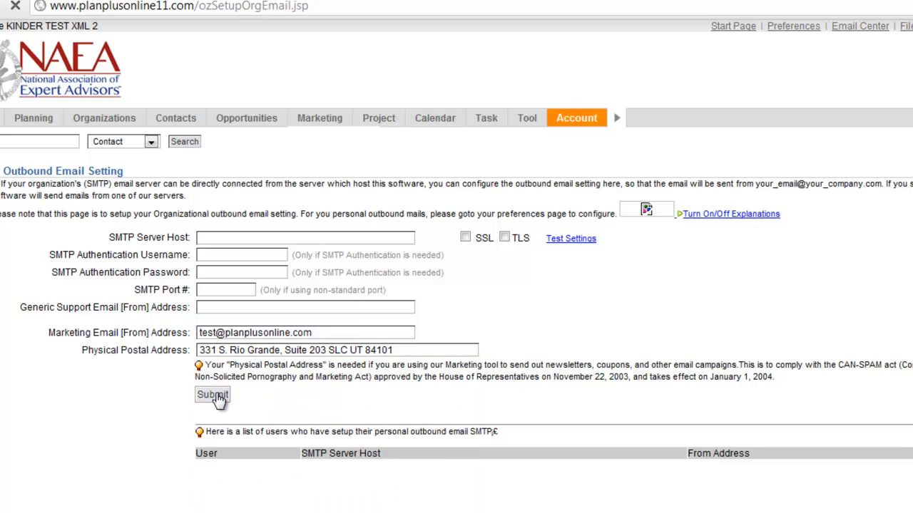
pyautogui.click(319, 117)
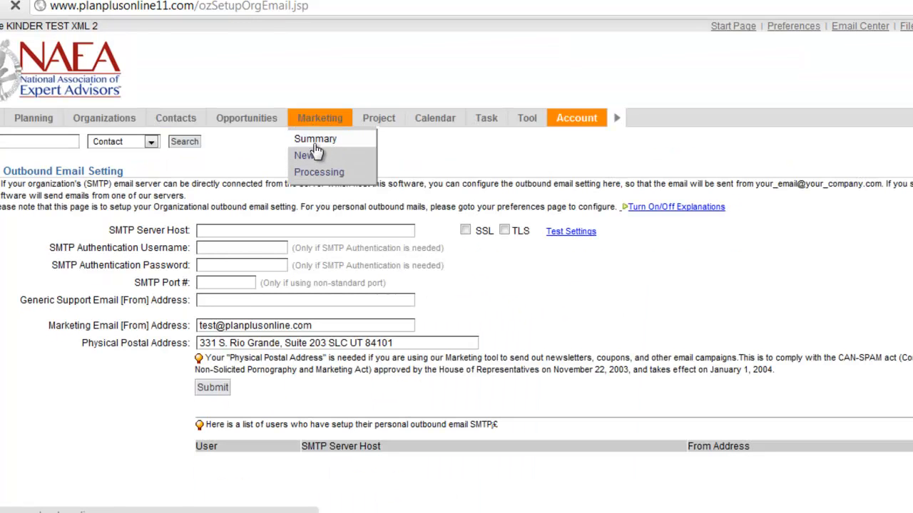
# Start a manual drip campaign named Seller Drip and continue to template selection
pyautogui.click(305, 156)
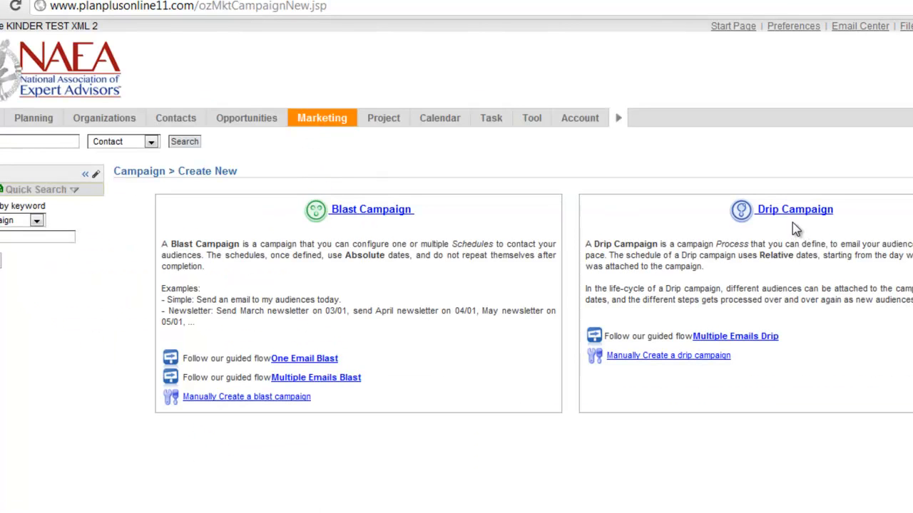
pyautogui.click(667, 355)
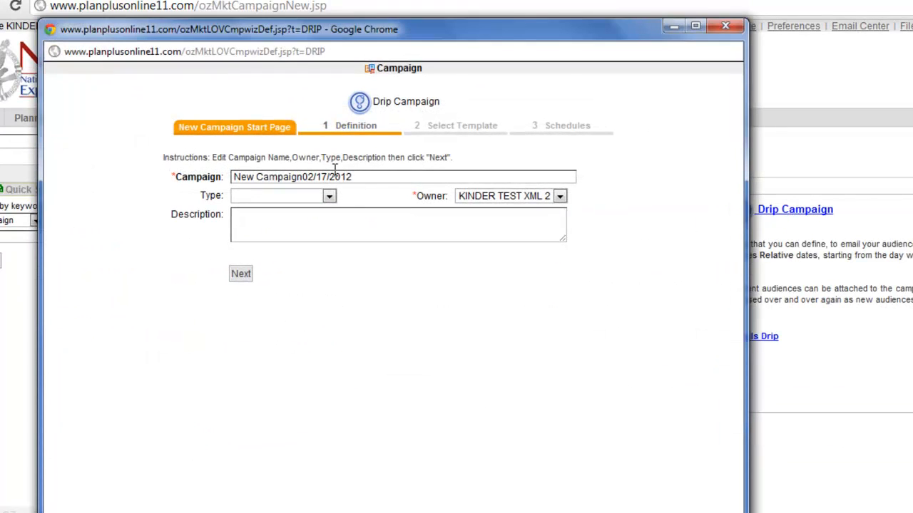
pyautogui.write('Seller Drip')
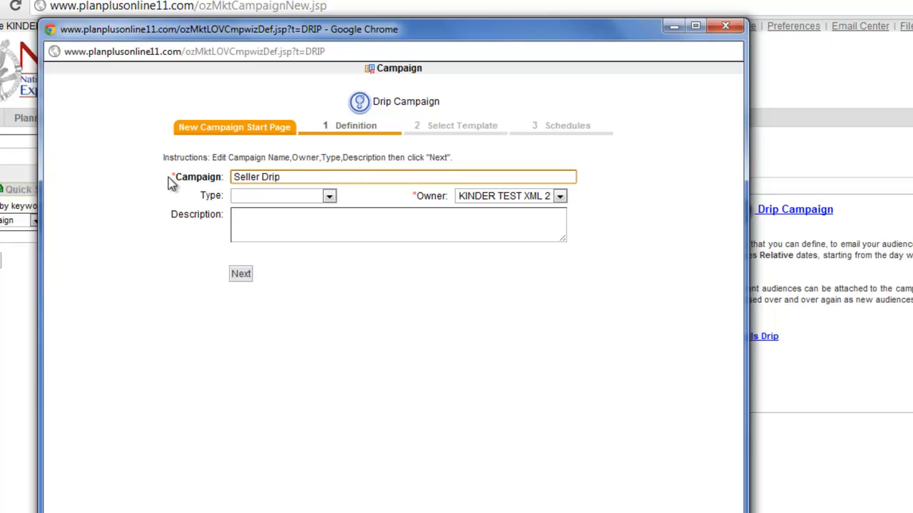
pyautogui.click(240, 274)
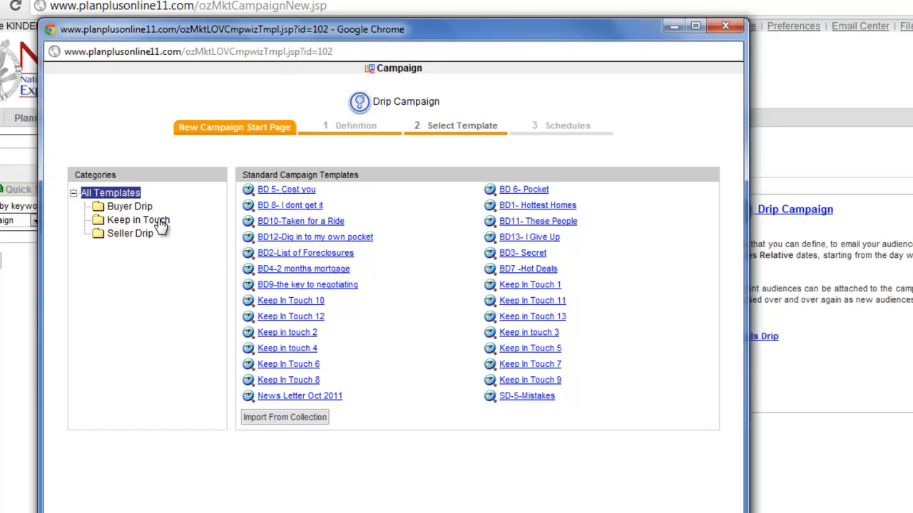
pyautogui.moveTo(122, 225)
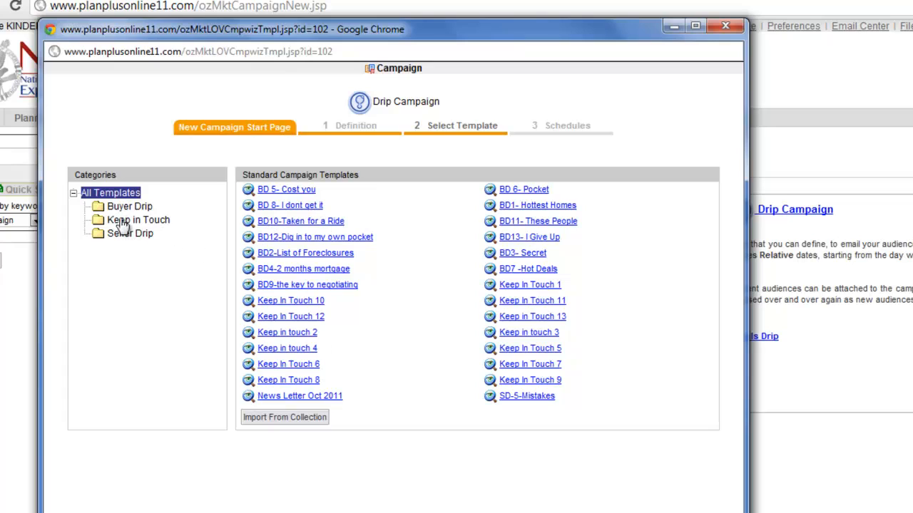
pyautogui.moveTo(186, 236)
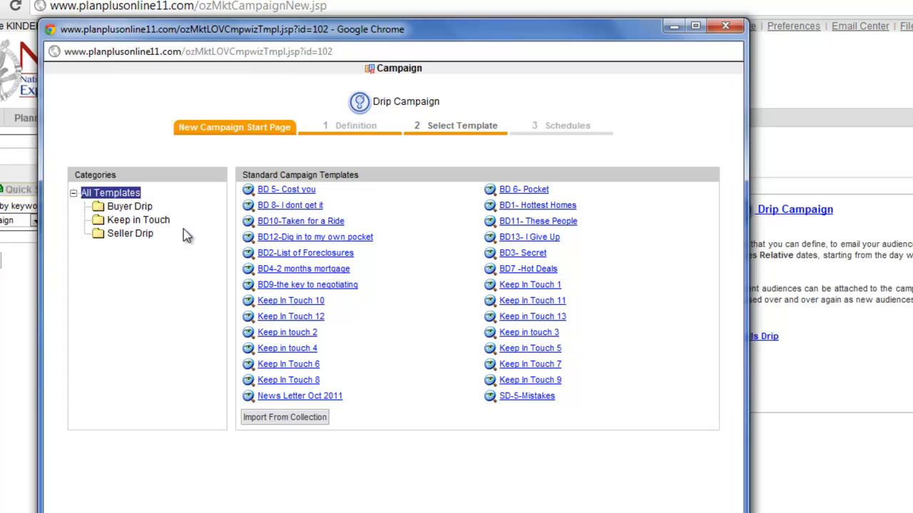
# Select the Seller Drip folder's templates (SD-1, SD-11, SD-13 and the rest) and submit
pyautogui.click(130, 234)
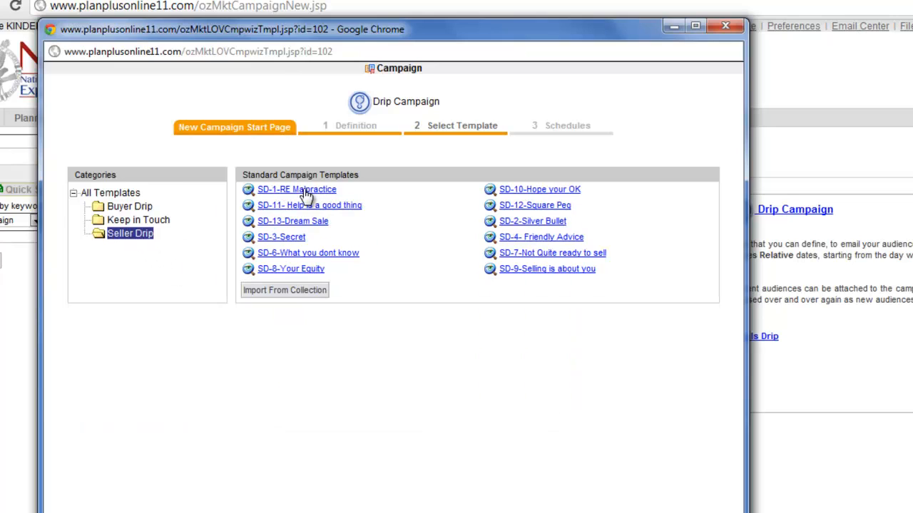
pyautogui.click(297, 188)
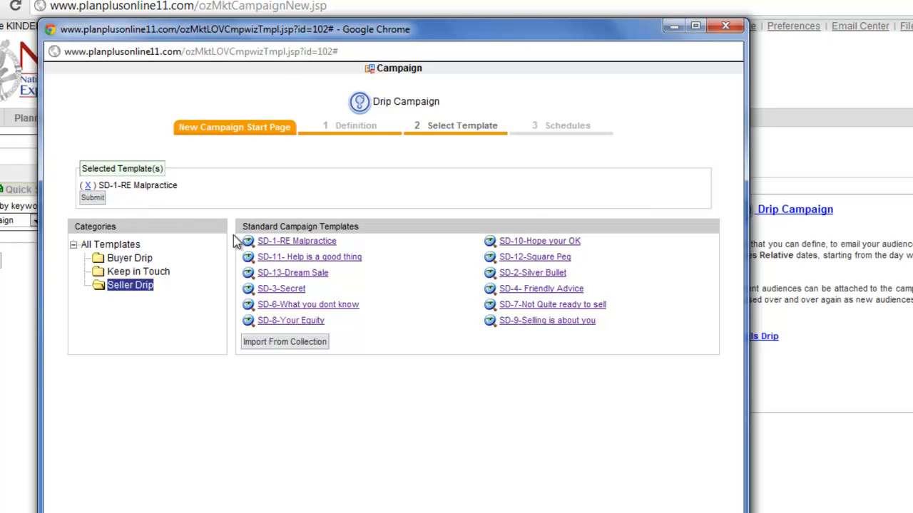
pyautogui.click(308, 257)
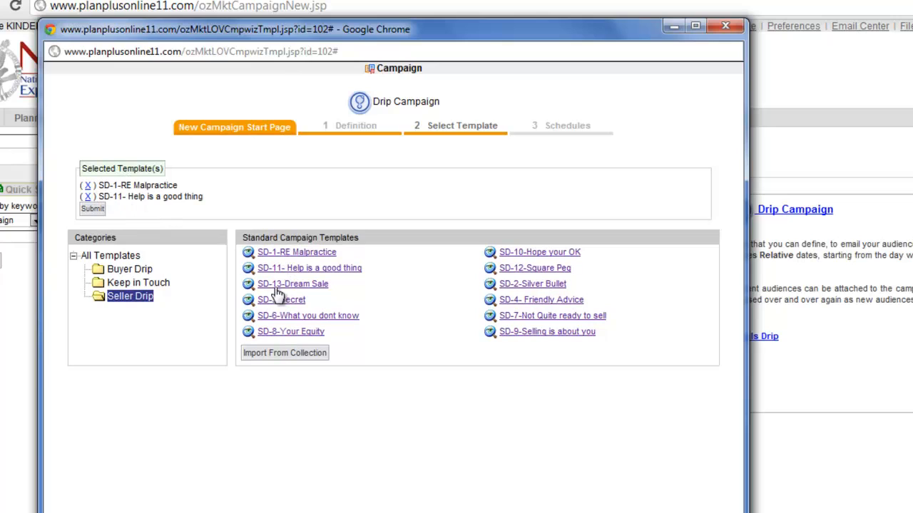
pyautogui.click(293, 284)
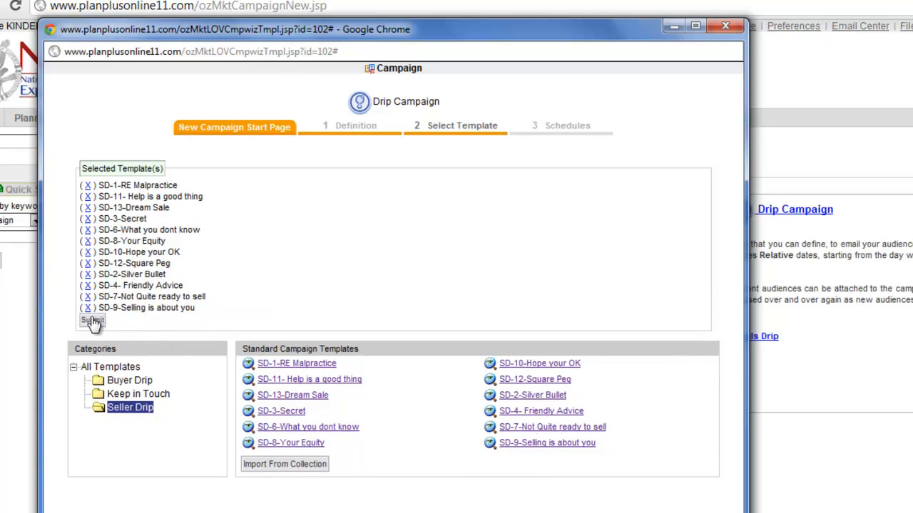
pyautogui.click(91, 319)
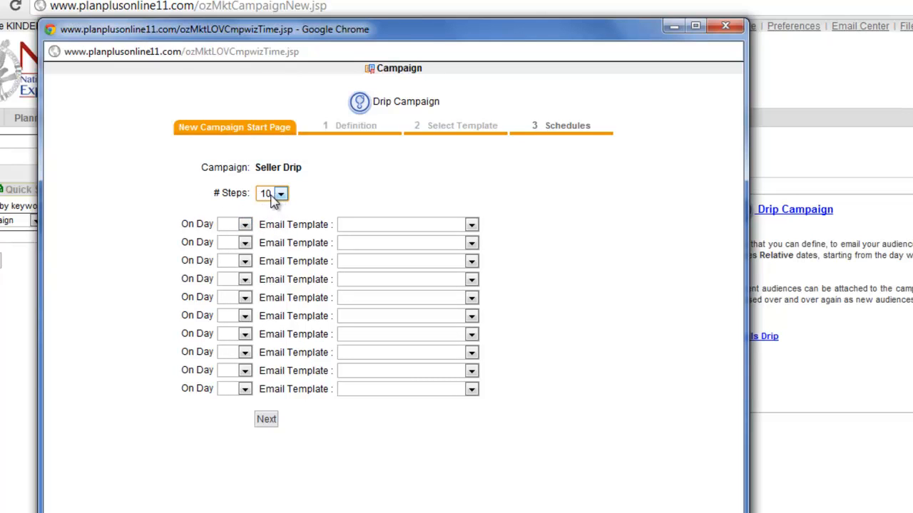
# Assign On Day values and templates for the ten steps, days 1 to 300, and continue
pyautogui.click(245, 224)
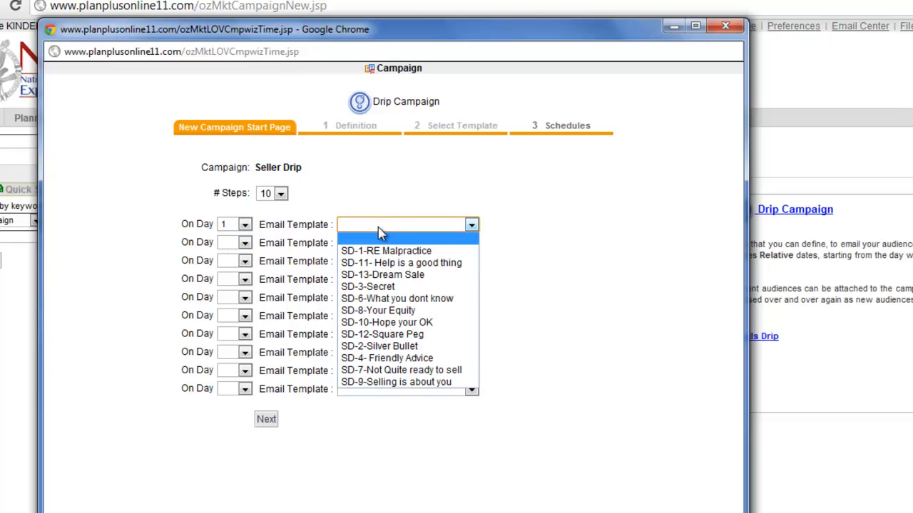
pyautogui.click(385, 251)
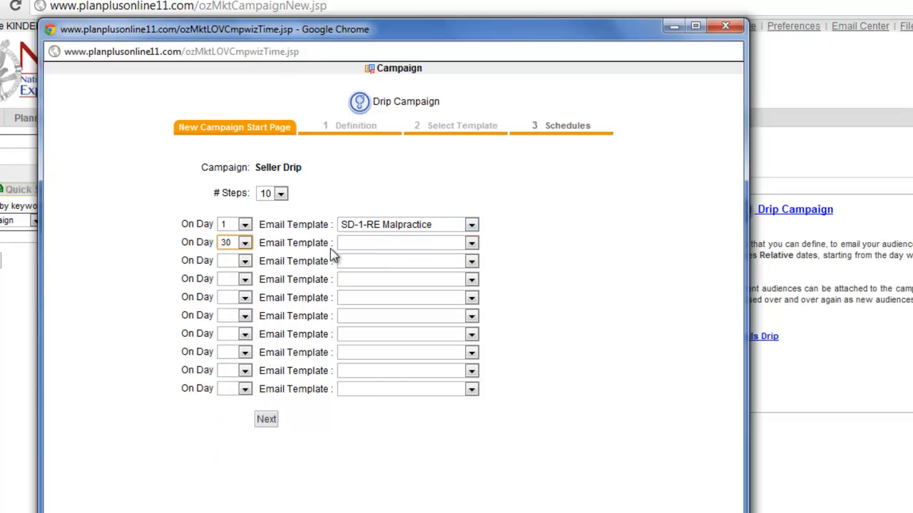
pyautogui.click(471, 242)
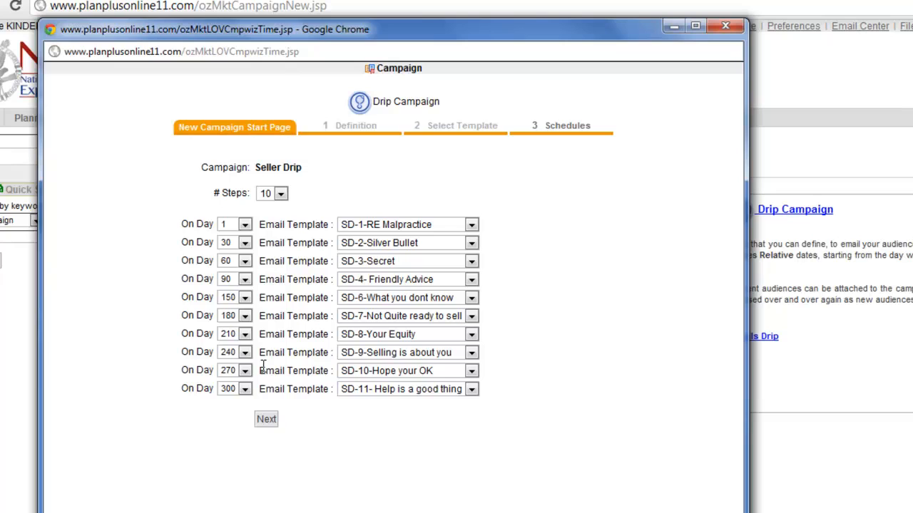
pyautogui.moveTo(265, 420)
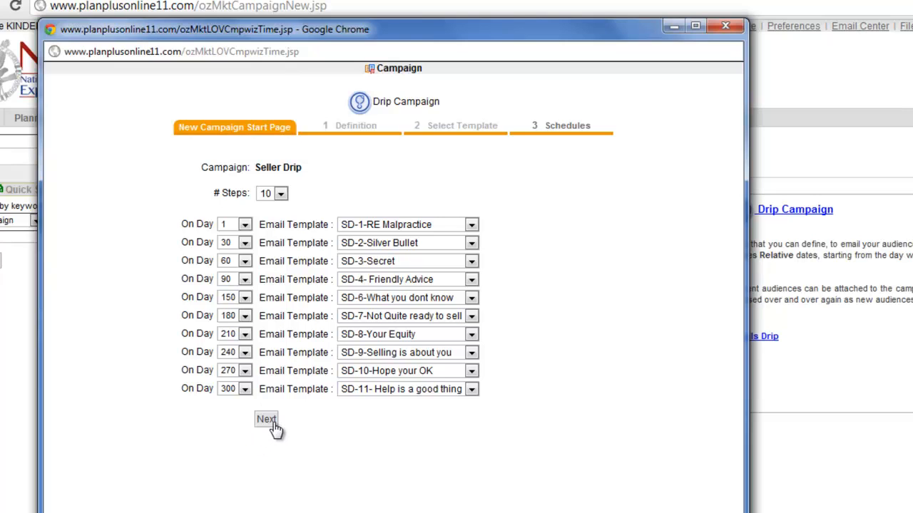
pyautogui.click(265, 420)
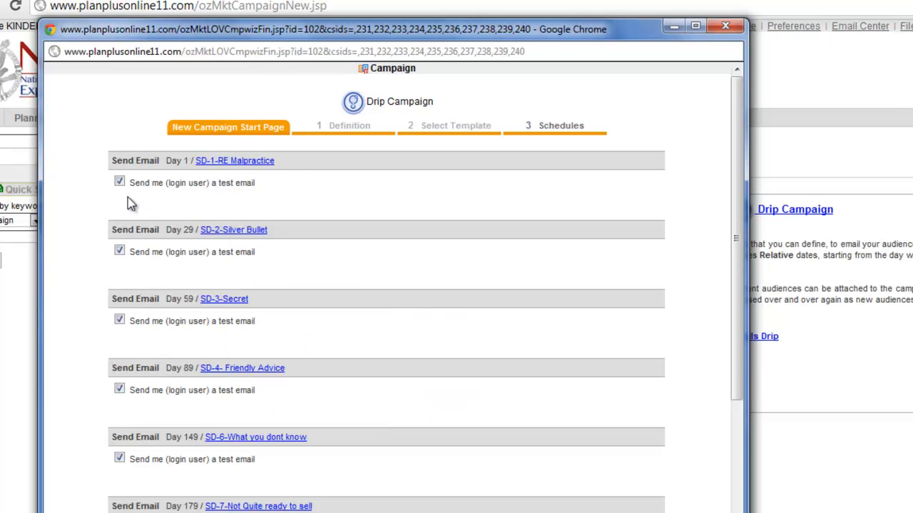
# Keep test-email boxes checked for every step and submit the Seller Drip campaign
pyautogui.scroll(-3)
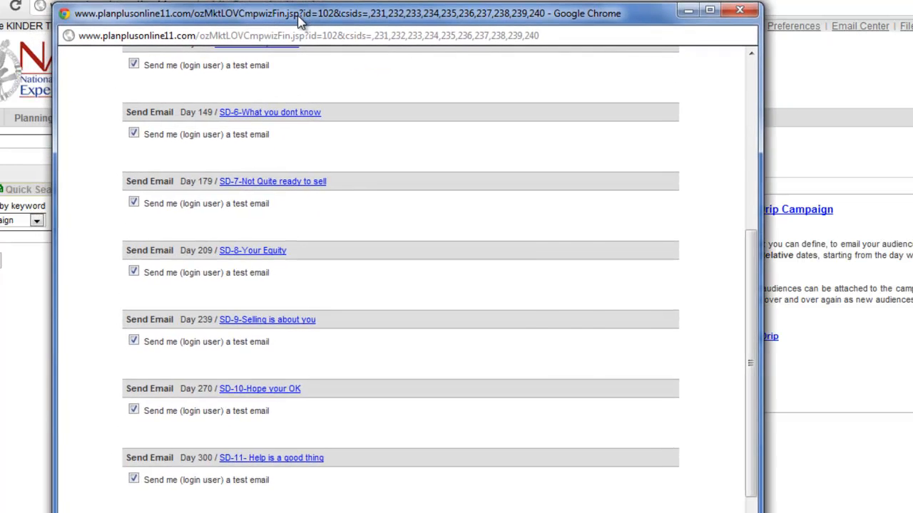
pyautogui.scroll(-3)
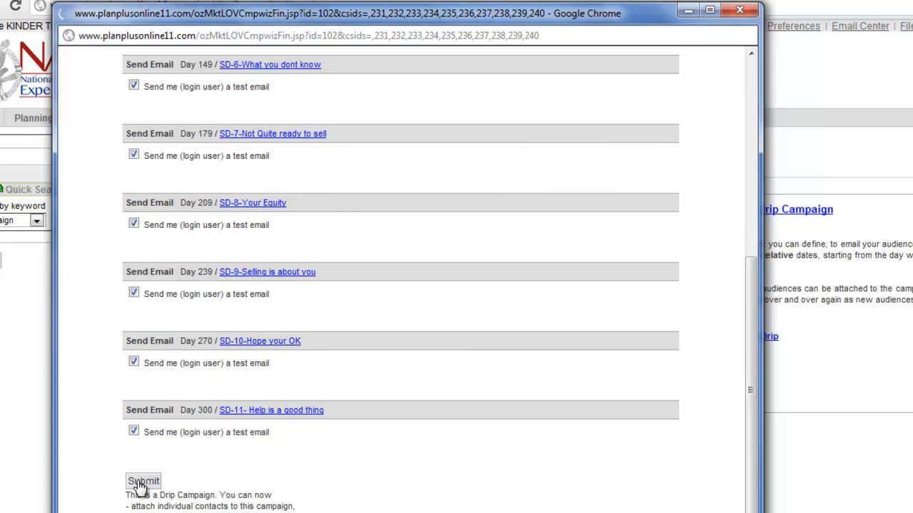
pyautogui.click(142, 482)
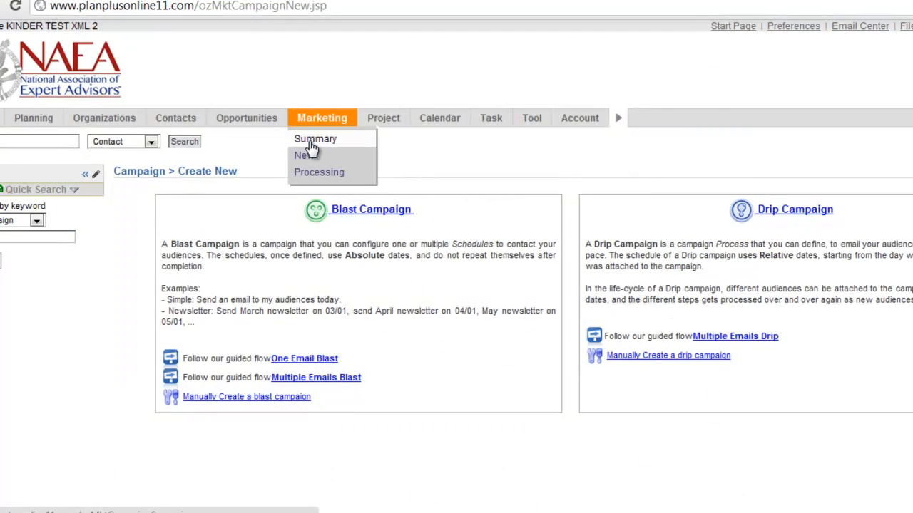
# Open the Seller Drip campaign from Marketing > Summary to see its SD-1 to SD-11 schedule
pyautogui.click(314, 140)
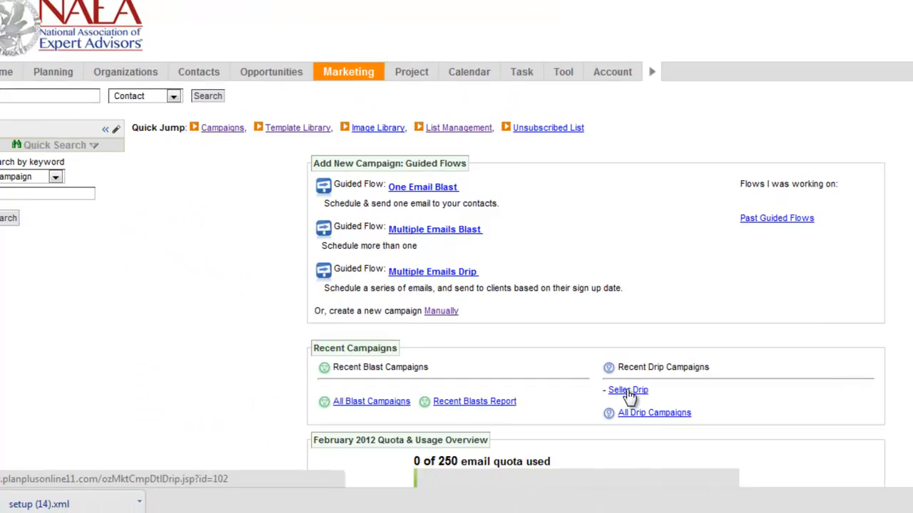
pyautogui.click(628, 391)
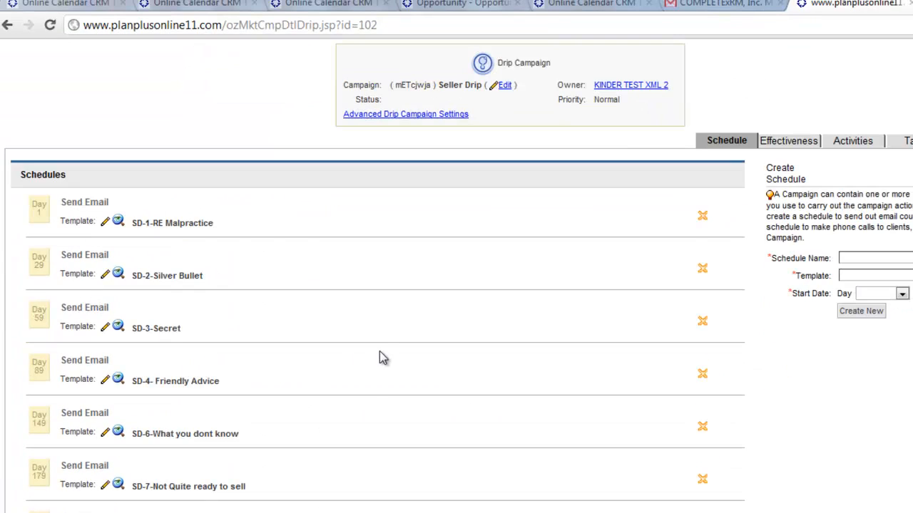
pyautogui.moveTo(78, 349)
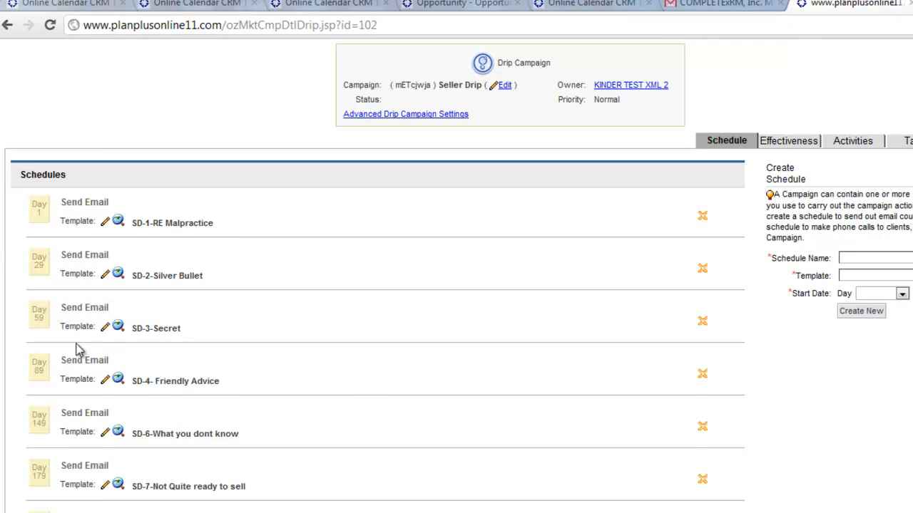
pyautogui.scroll(-3)
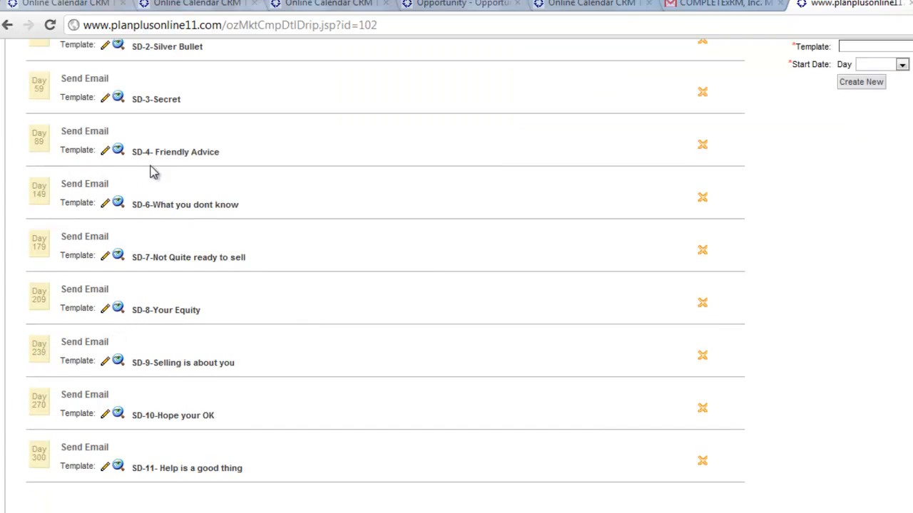
pyautogui.moveTo(54, 197)
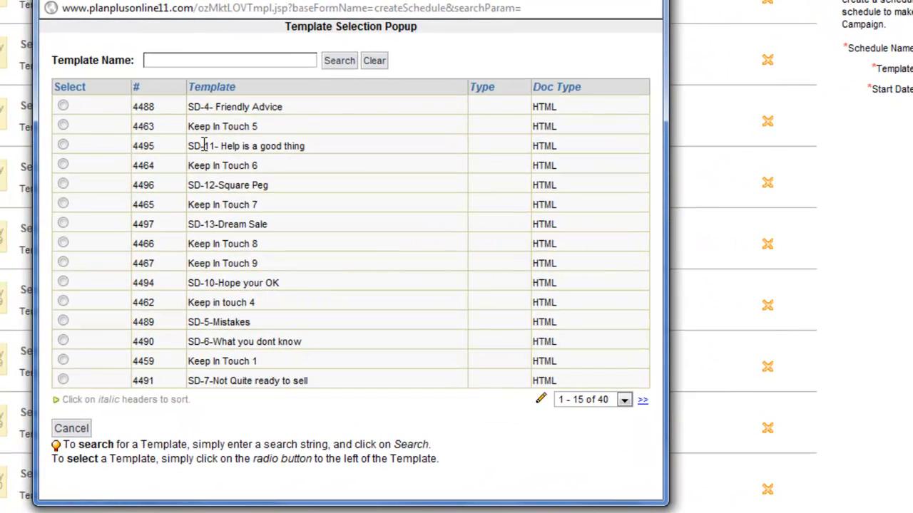
# Add an SD-5-Mistakes schedule at day 120, filtering templates by 'sd'
pyautogui.write('sd')
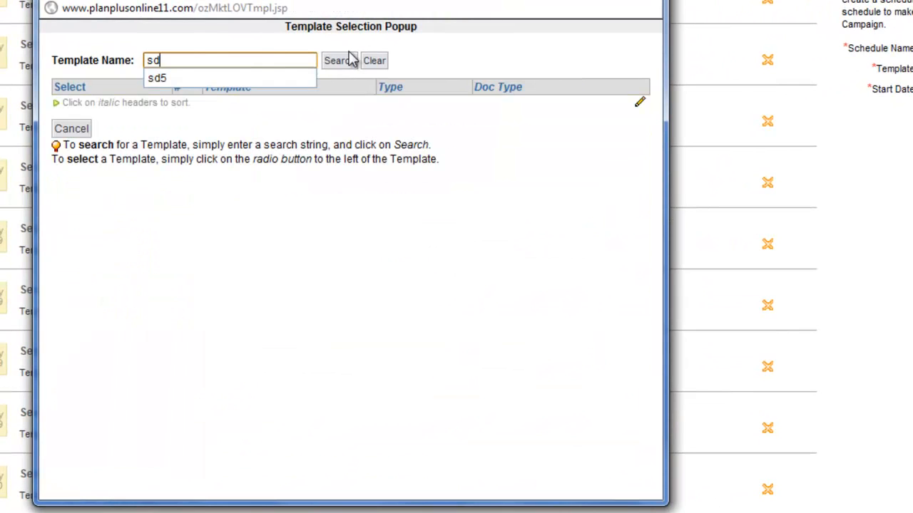
pyautogui.click(340, 60)
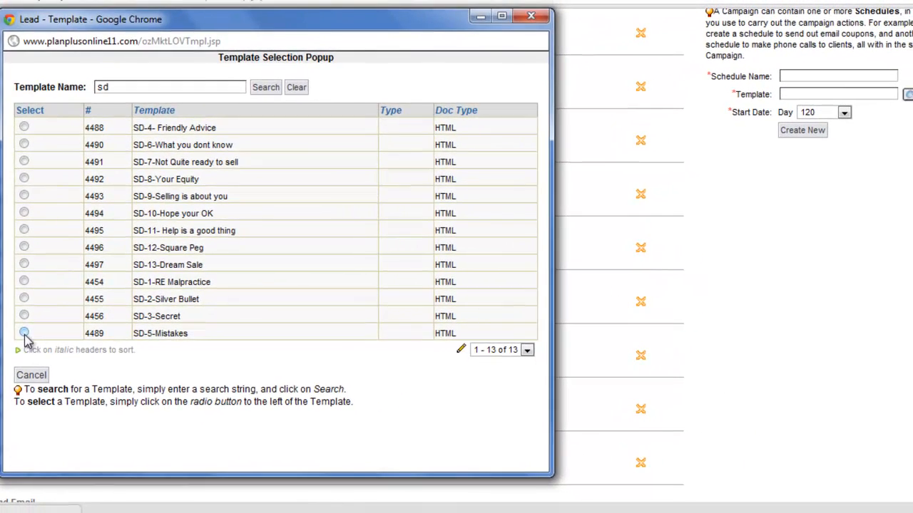
pyautogui.click(25, 334)
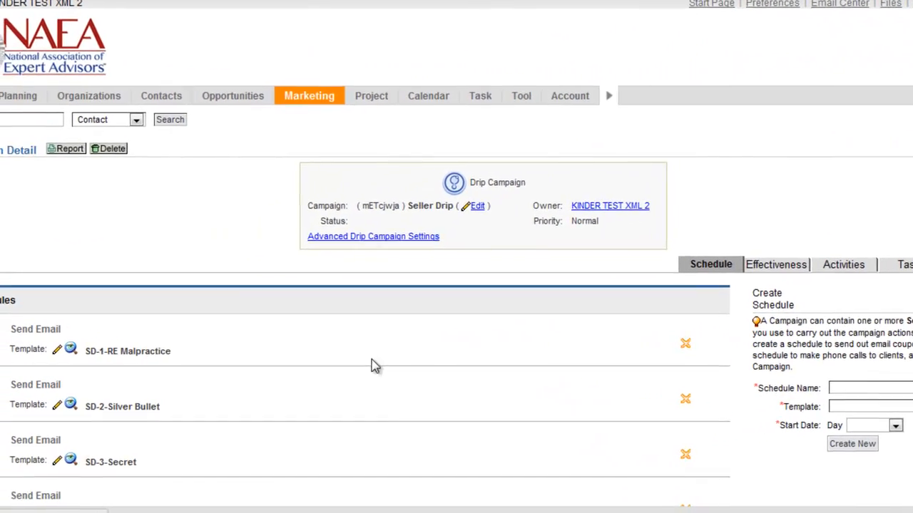
pyautogui.scroll(-3)
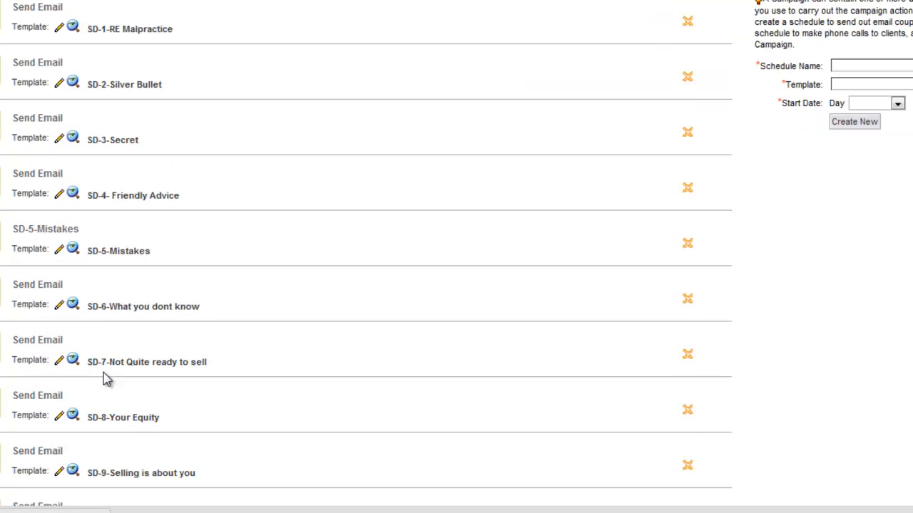
pyautogui.scroll(-3)
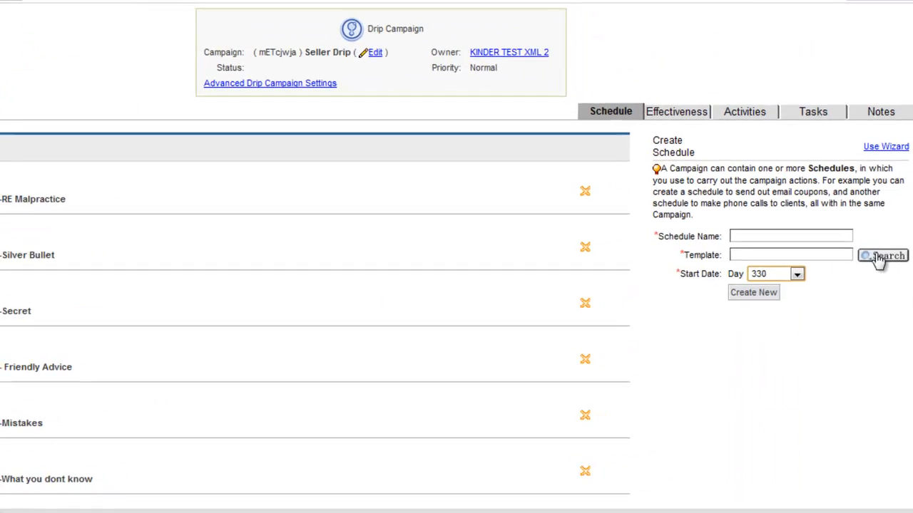
# Add an SD-12-Square Peg schedule at day 330 from the template chooser
pyautogui.click(884, 255)
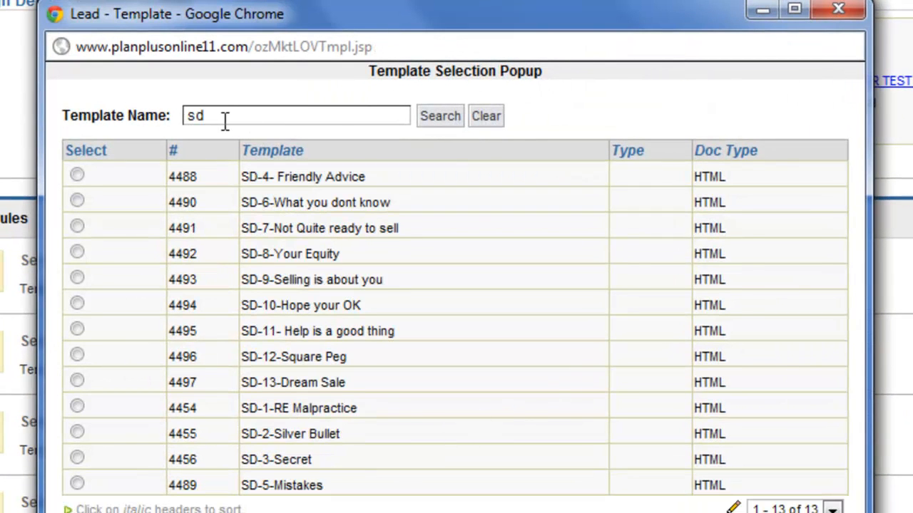
pyautogui.moveTo(262, 171)
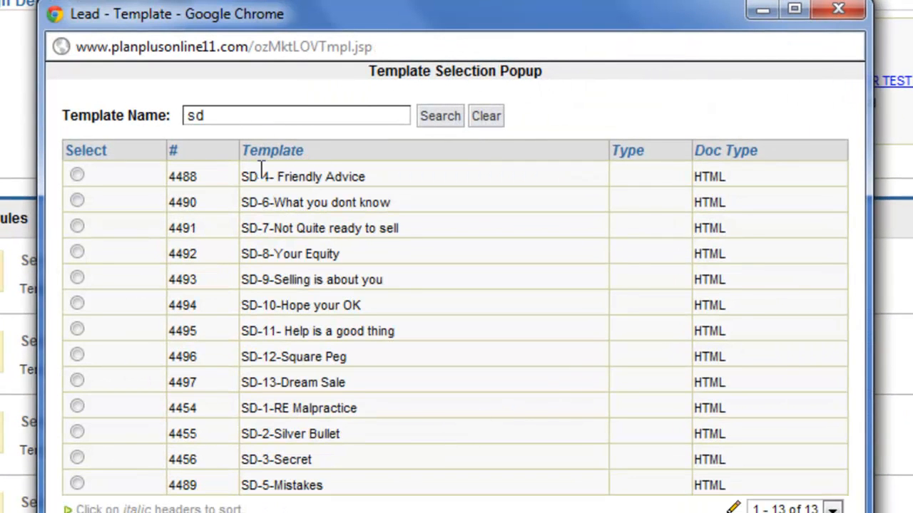
pyautogui.moveTo(264, 278)
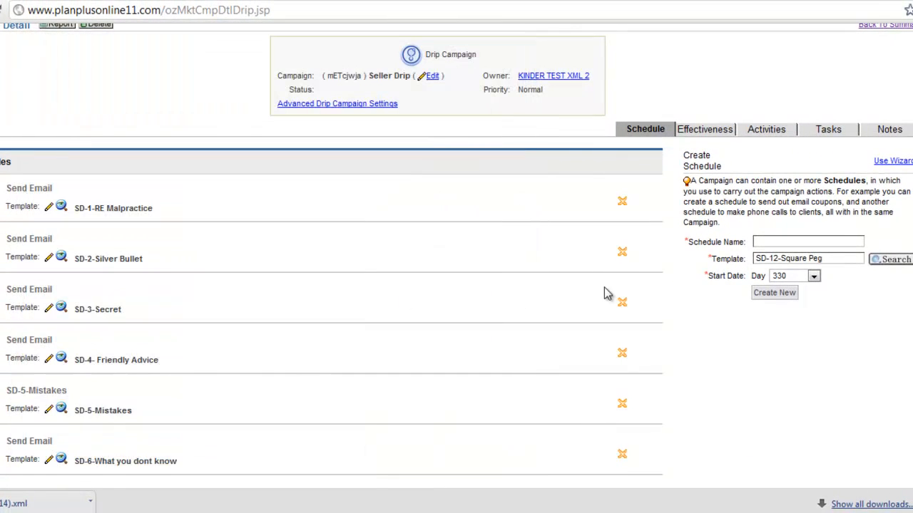
pyautogui.write('SD-12-Square Peg')
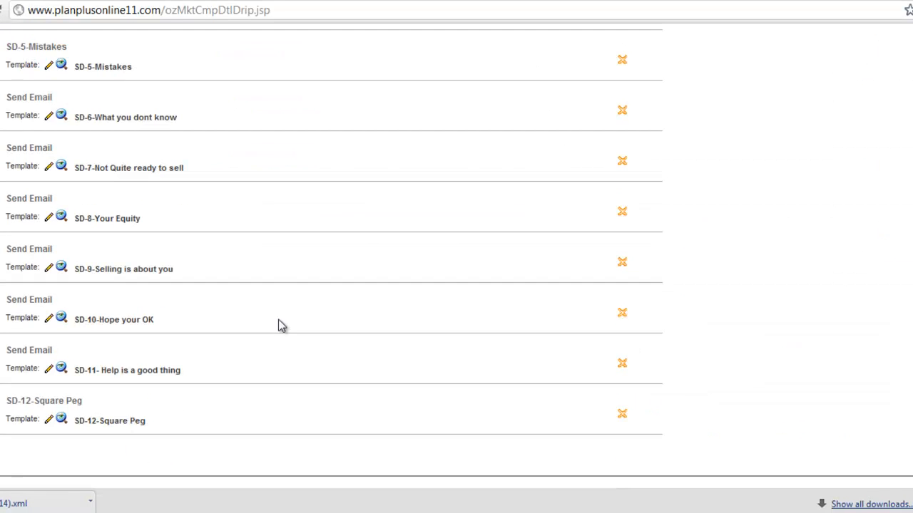
pyautogui.moveTo(770, 219)
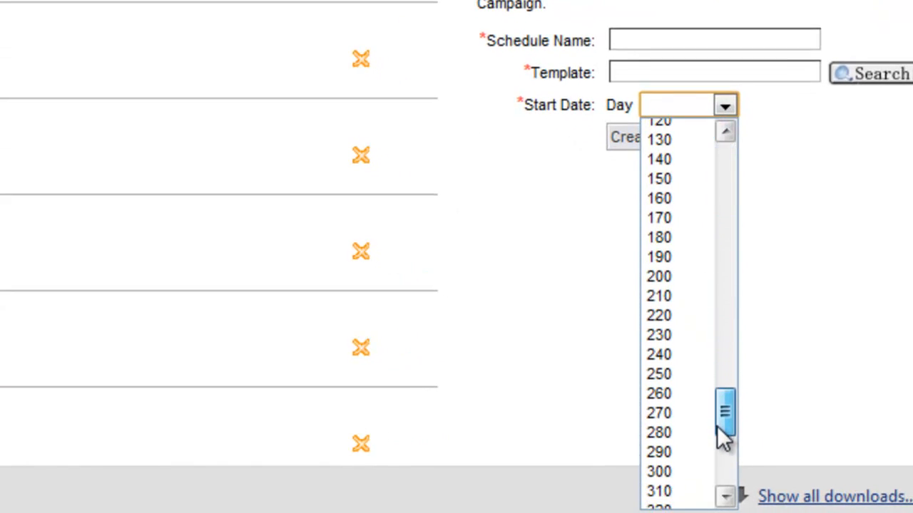
# Add a day-360 schedule using the SD-13-Dream Sale template, filtered by 'sd'
pyautogui.scroll(-3)
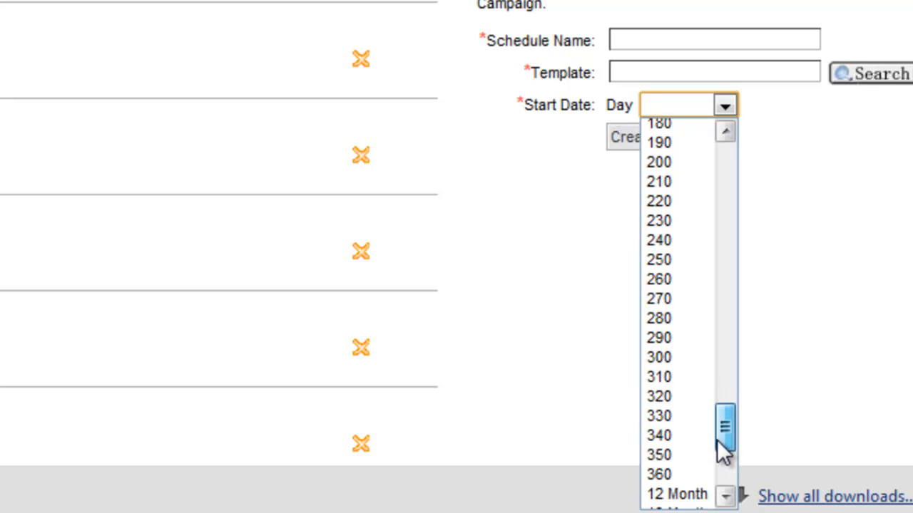
pyautogui.click(659, 473)
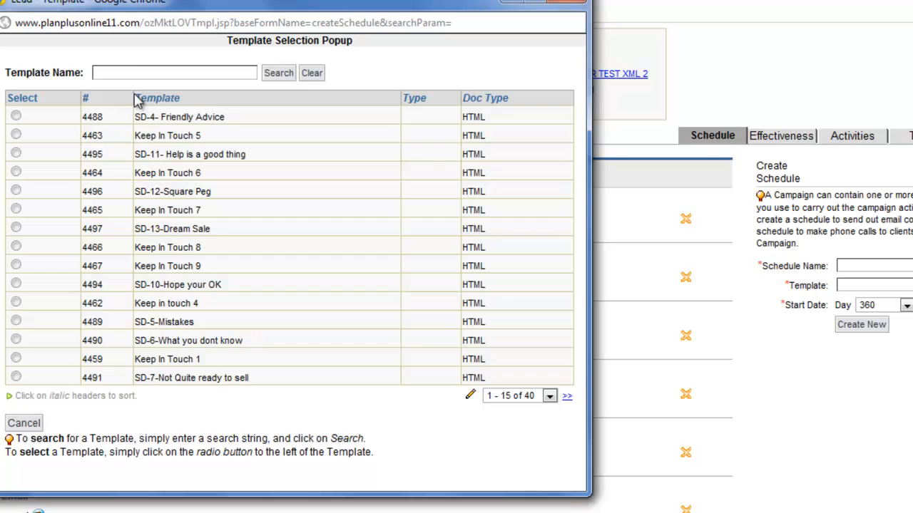
pyautogui.write('sd')
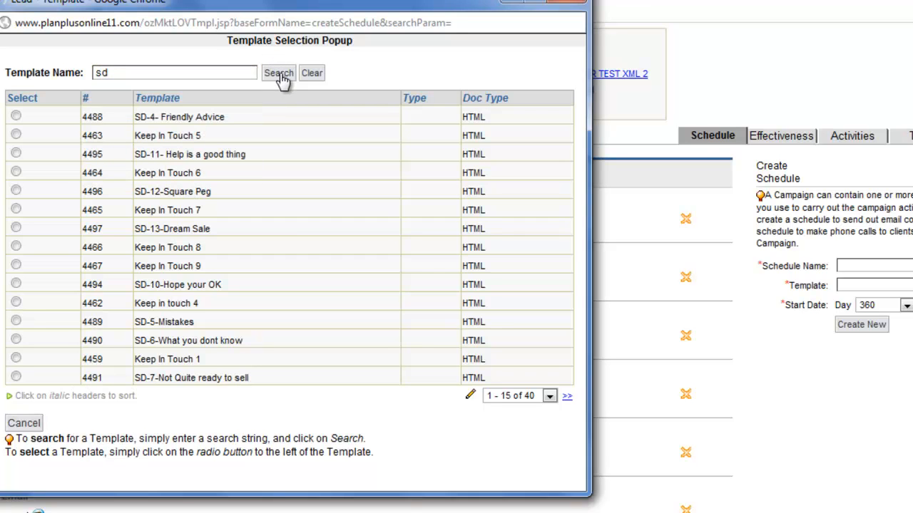
pyautogui.click(16, 228)
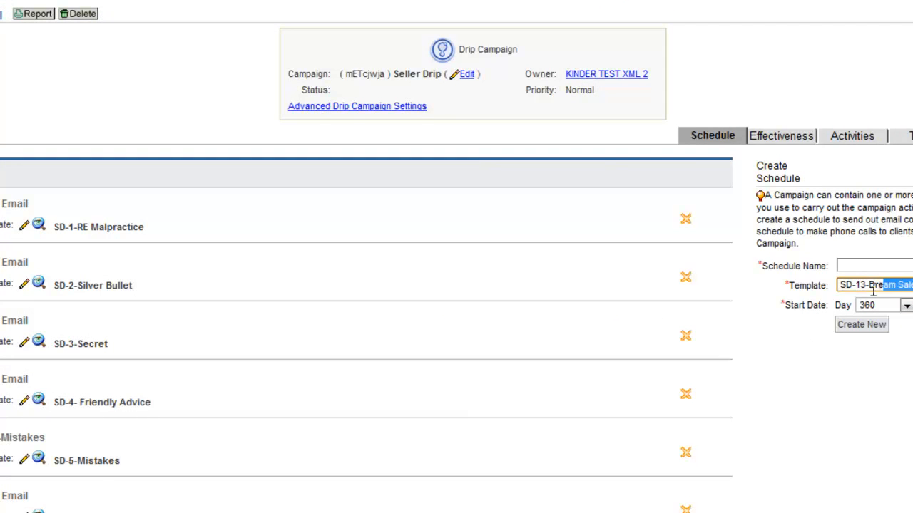
pyautogui.click(872, 265)
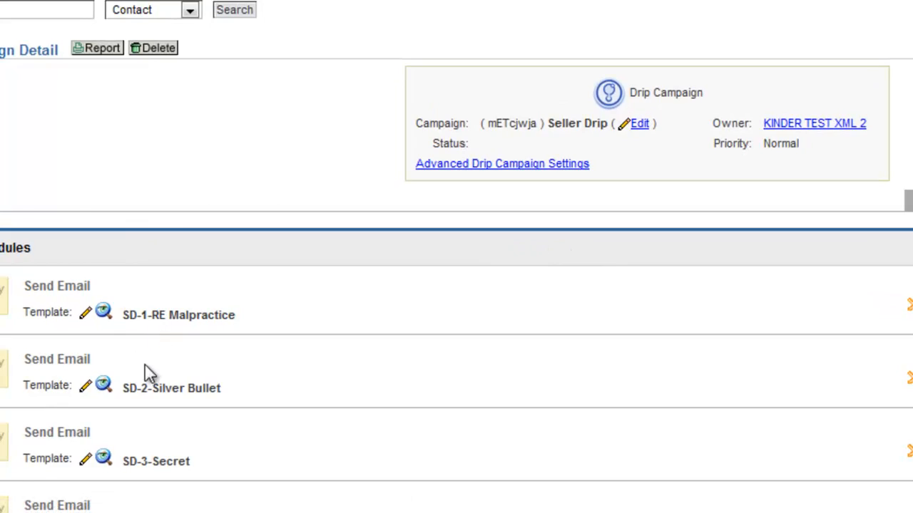
pyautogui.scroll(-3)
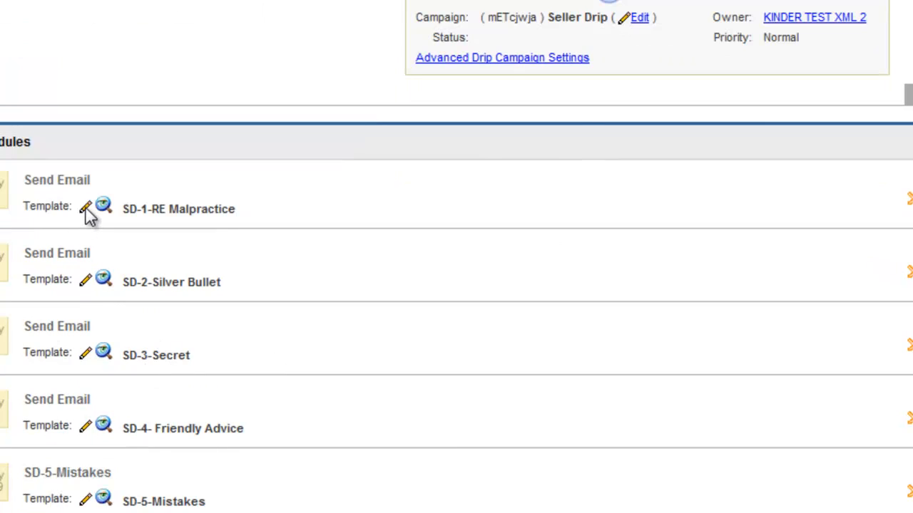
pyautogui.click(86, 208)
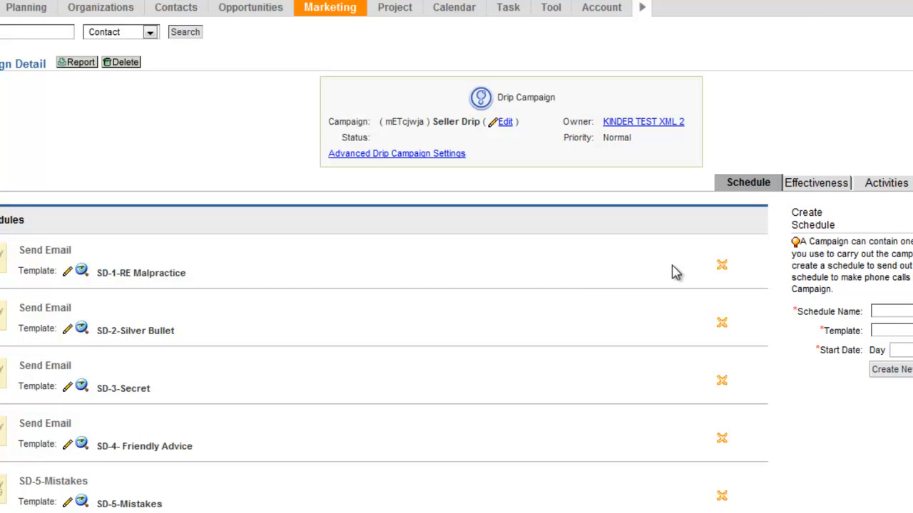
pyautogui.moveTo(605, 235)
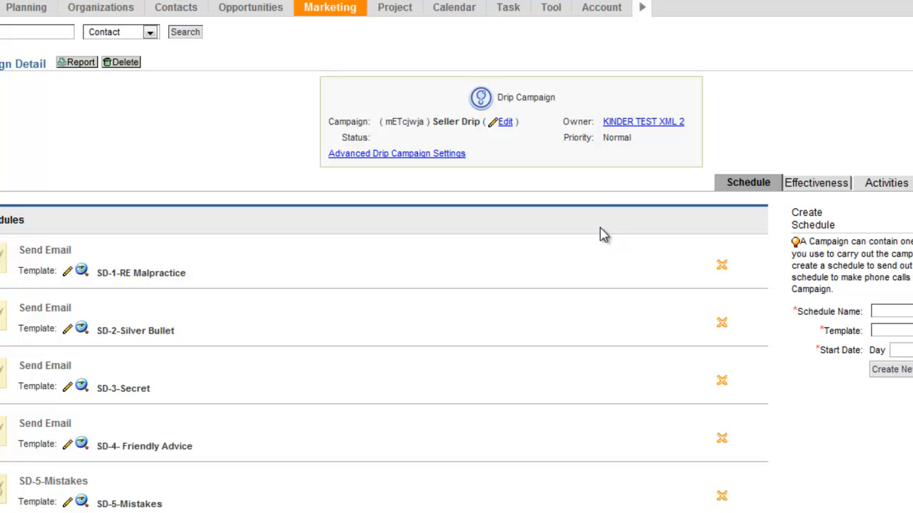
pyautogui.moveTo(570, 194)
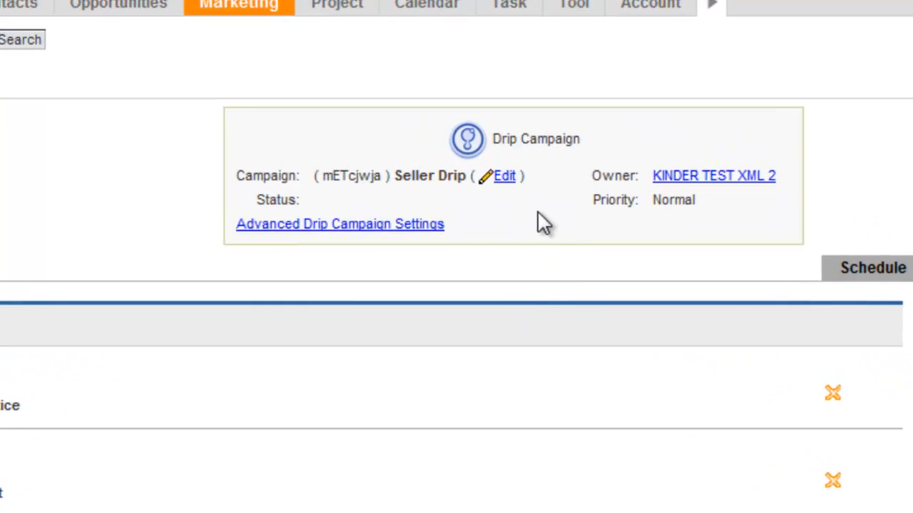
# Mark the Seller Drip campaign as Published and save it
pyautogui.click(505, 175)
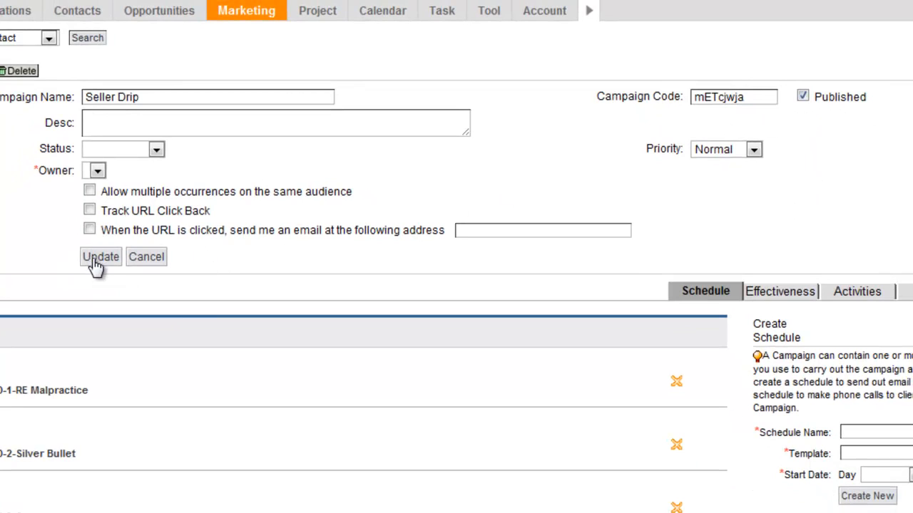
pyautogui.click(100, 257)
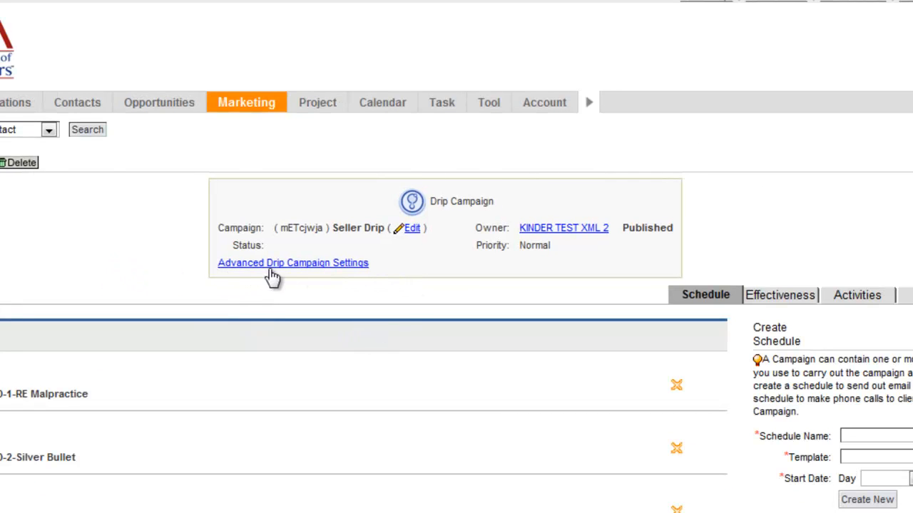
pyautogui.moveTo(331, 277)
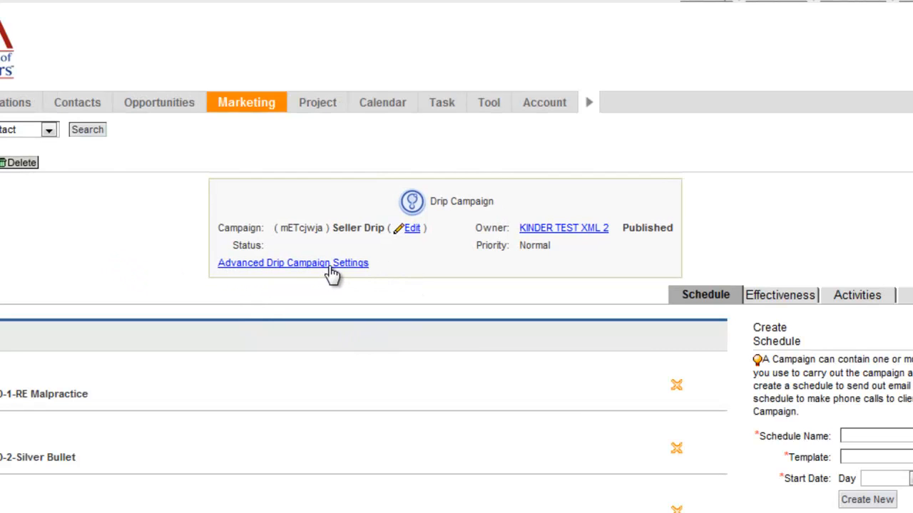
# Set the advanced delivery condition to 'Saved Searches: Seller Drip=On', submit and verify it
pyautogui.click(292, 262)
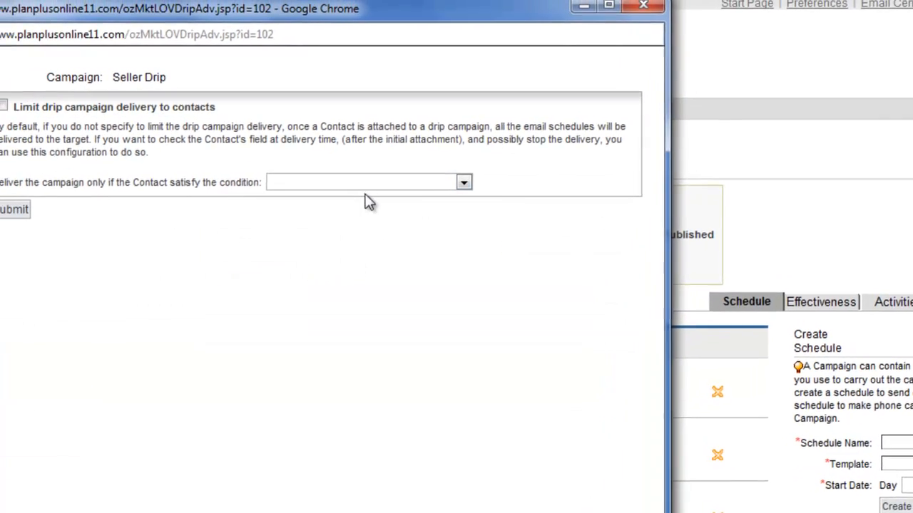
pyautogui.click(464, 182)
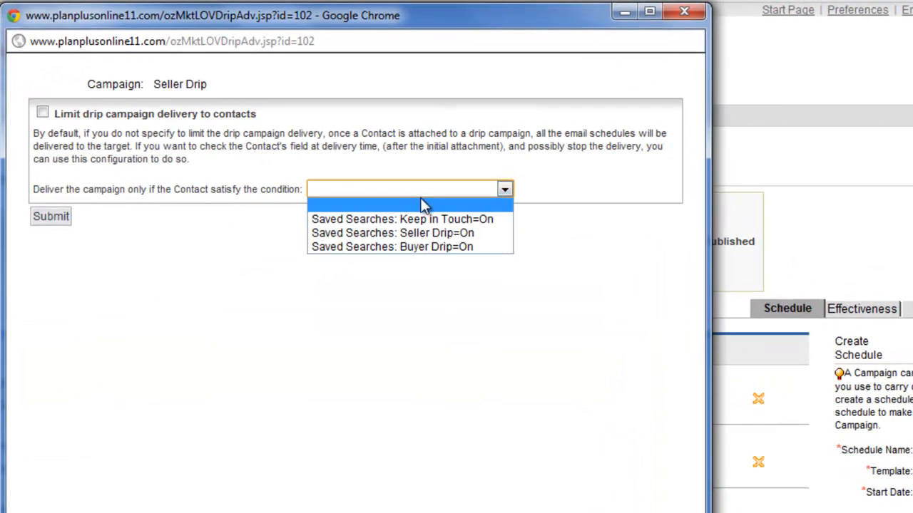
pyautogui.moveTo(437, 234)
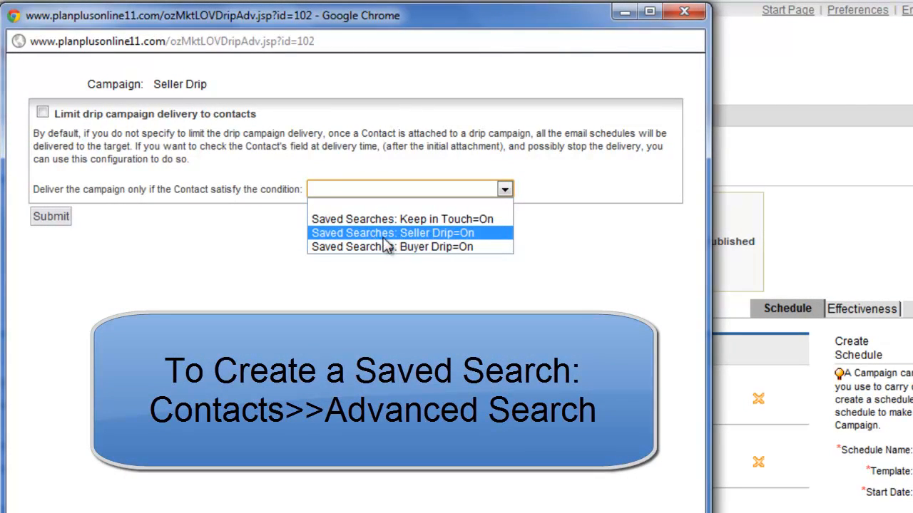
pyautogui.click(390, 233)
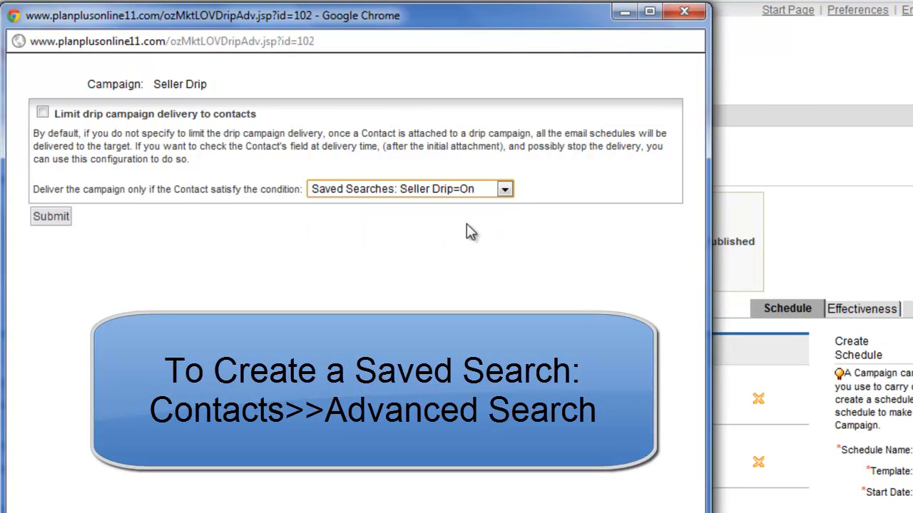
pyautogui.click(43, 111)
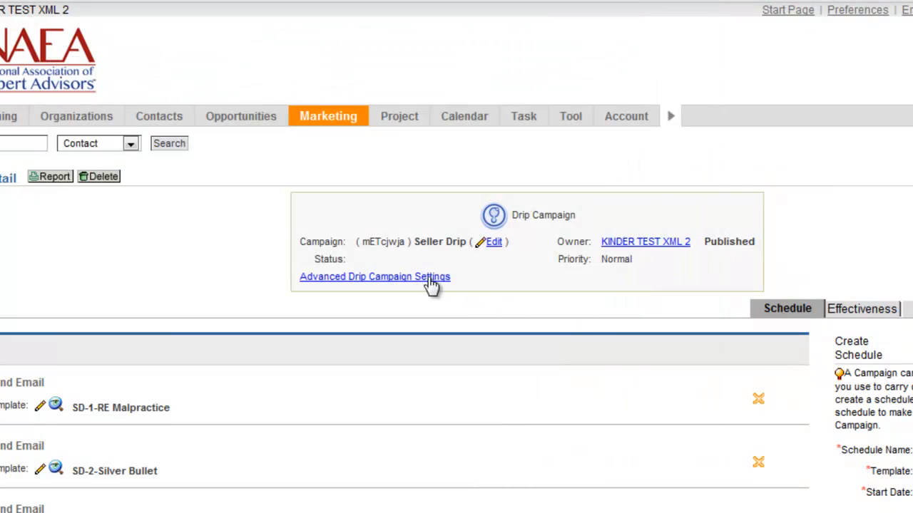
pyautogui.click(374, 277)
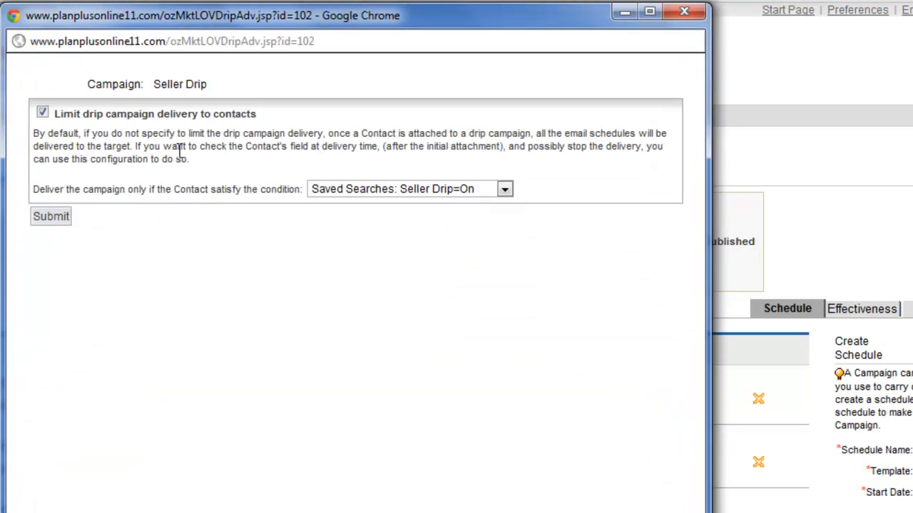
pyautogui.moveTo(114, 184)
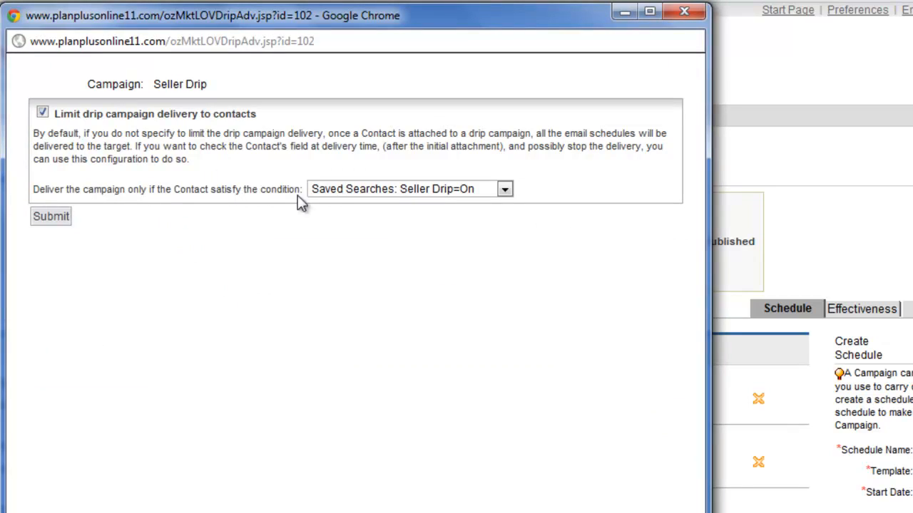
pyautogui.moveTo(359, 209)
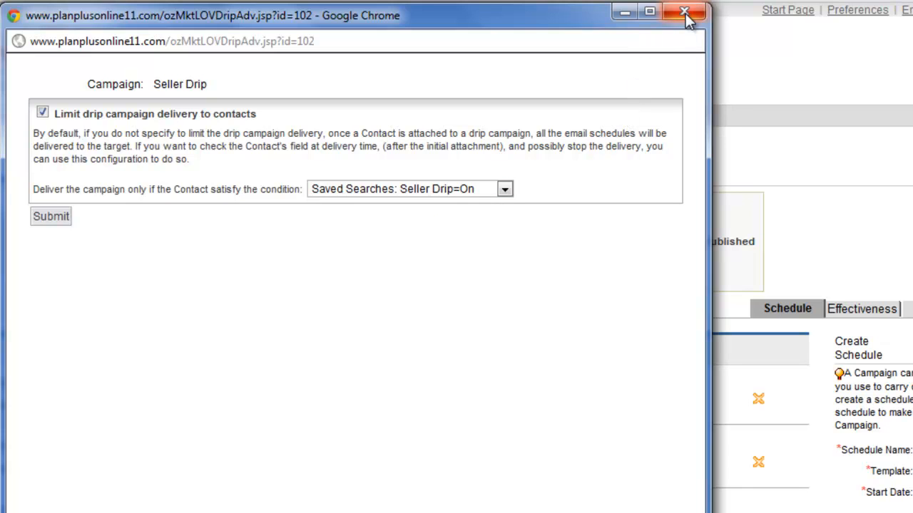
pyautogui.click(685, 12)
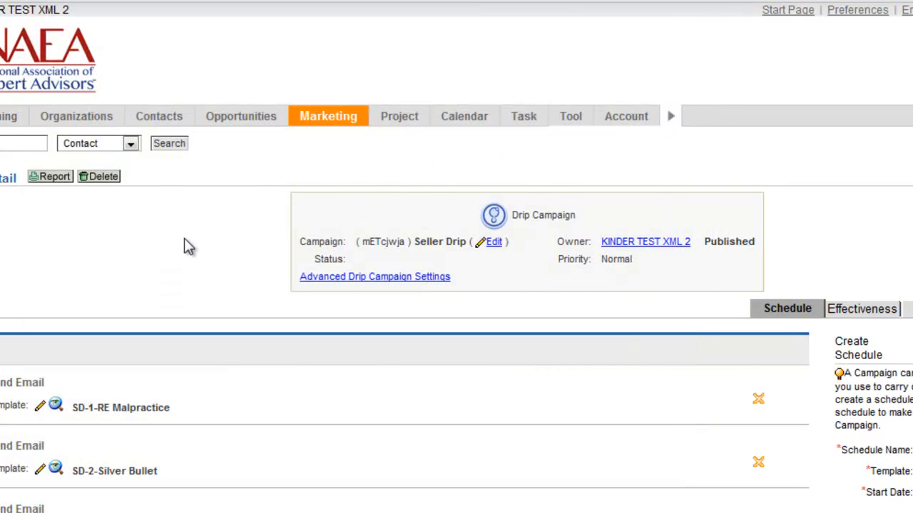
# On a contact record, set Drip- Seller to On, then switch it to Off and update
pyautogui.click(158, 115)
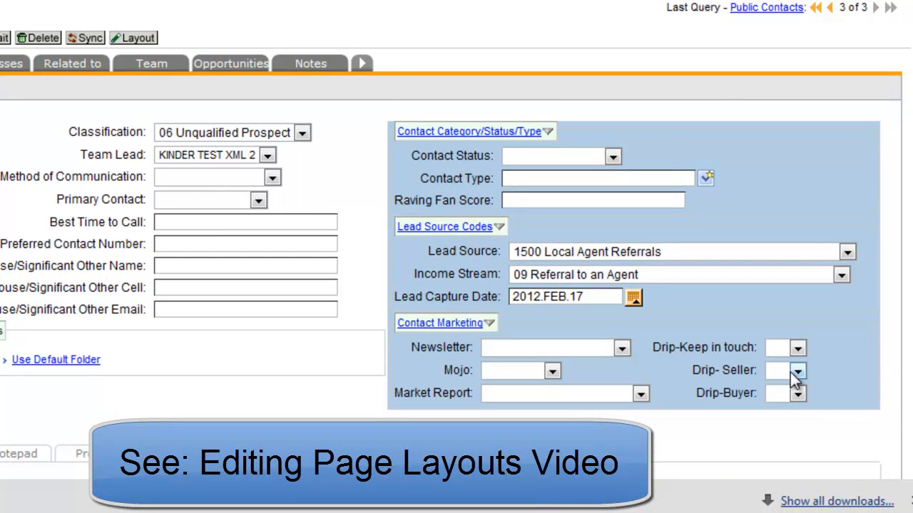
pyautogui.click(799, 371)
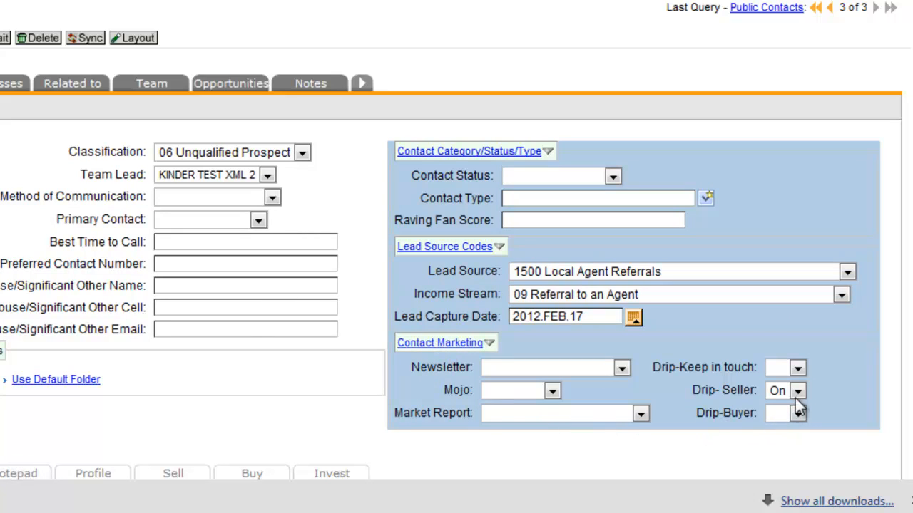
pyautogui.moveTo(676, 417)
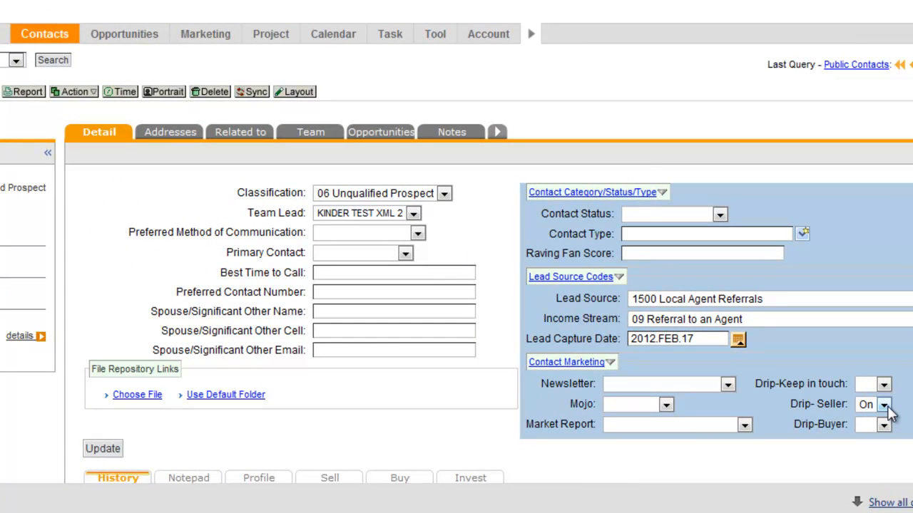
pyautogui.click(884, 405)
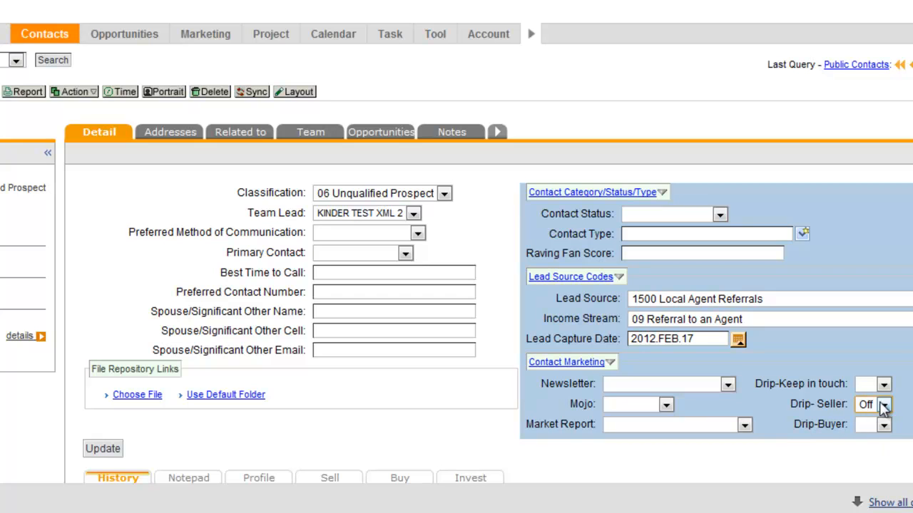
pyautogui.click(866, 405)
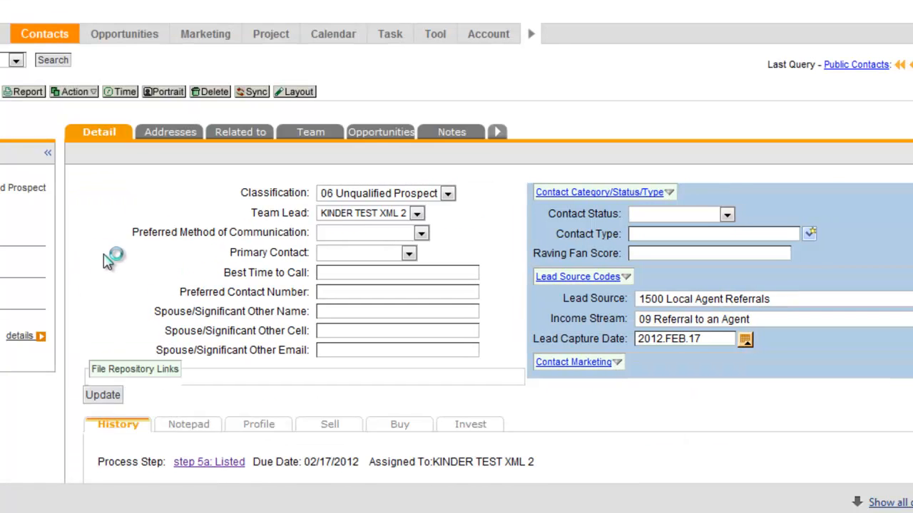
pyautogui.click(134, 368)
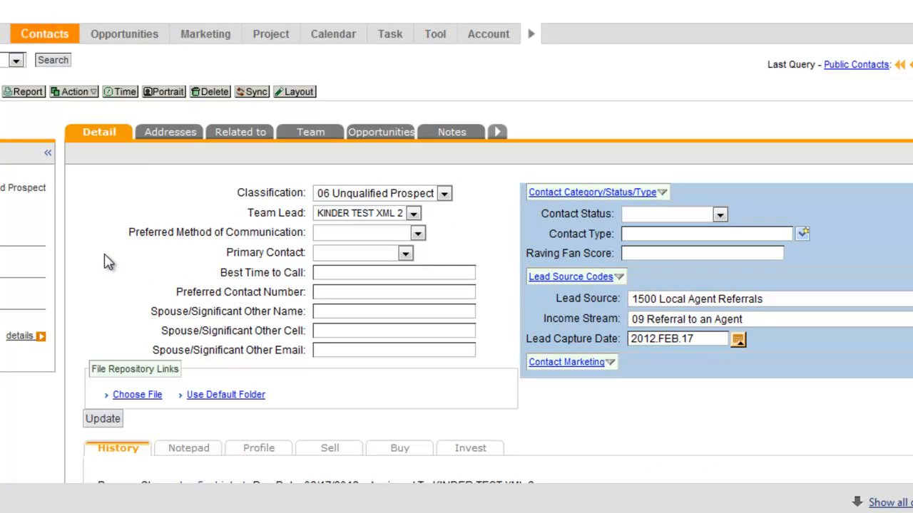
pyautogui.moveTo(451, 131)
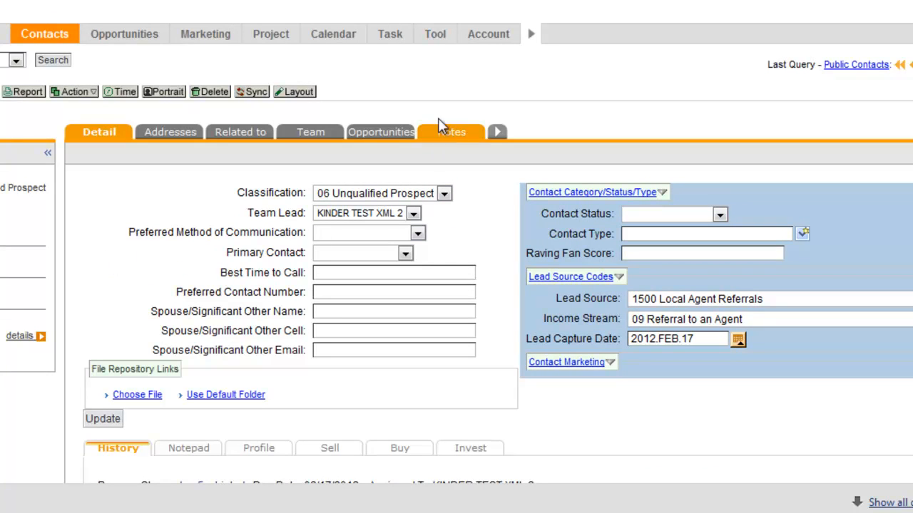
# Open Background Workflow Engine: Scheduled Campaigns - Contacts under Account
pyautogui.click(488, 34)
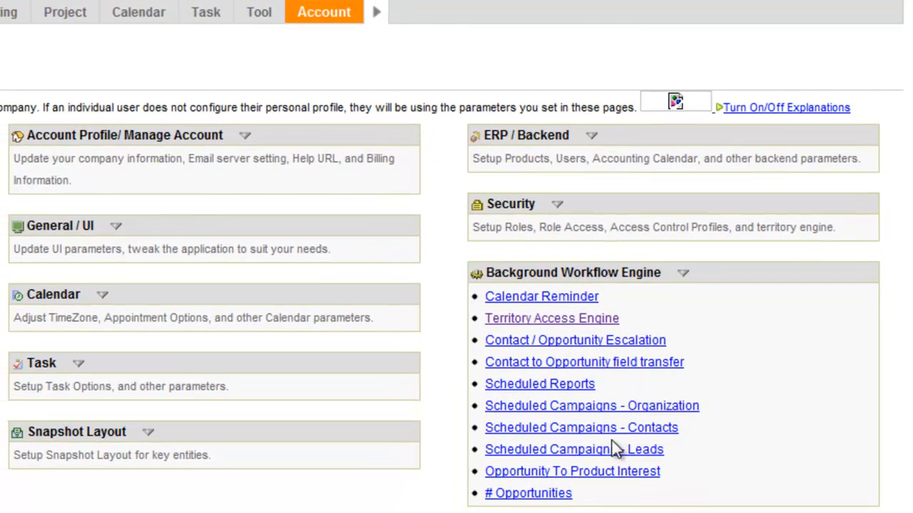
pyautogui.moveTo(649, 439)
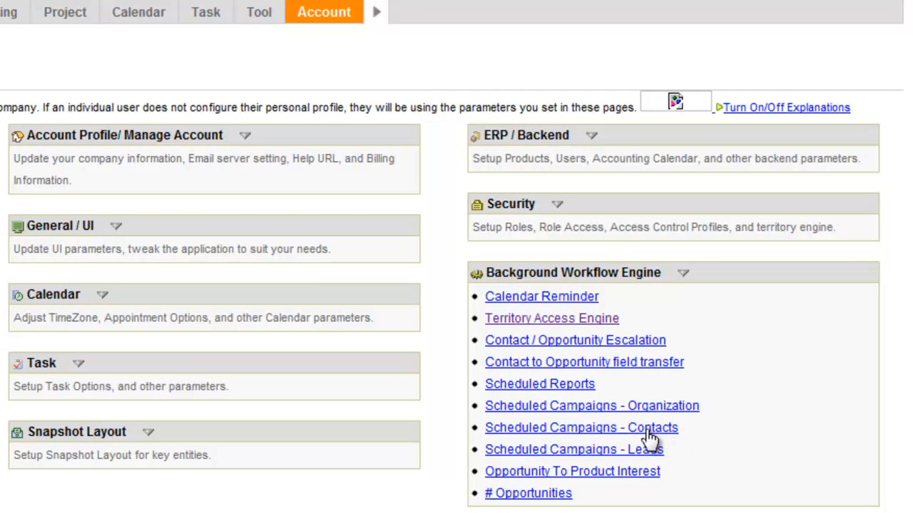
pyautogui.click(581, 428)
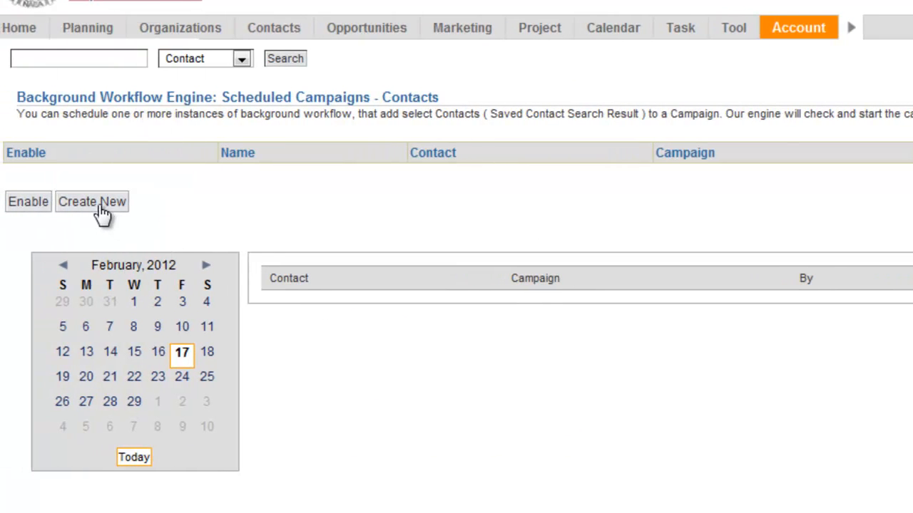
# Create an enabled 'Seller Drip' workflow adding Seller Drip=On saved-search contacts to the Seller Drip campaign
pyautogui.click(92, 201)
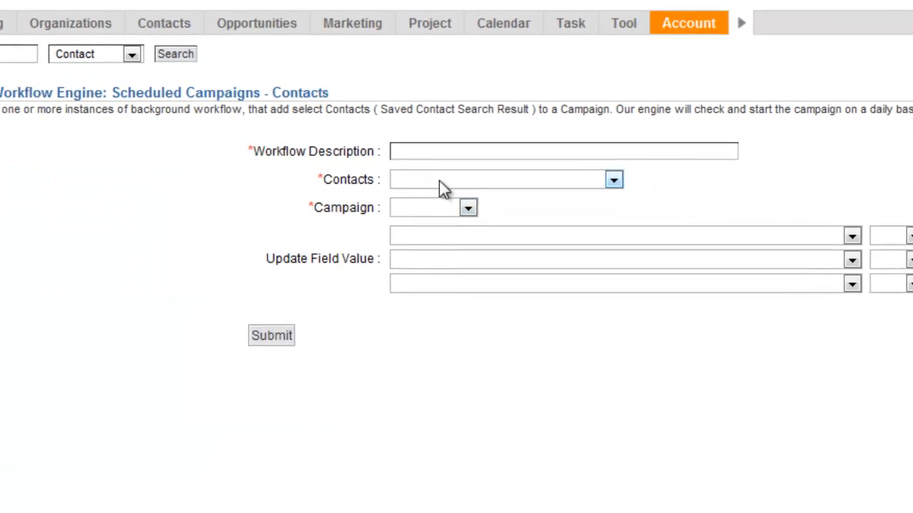
pyautogui.write('Seller Drip')
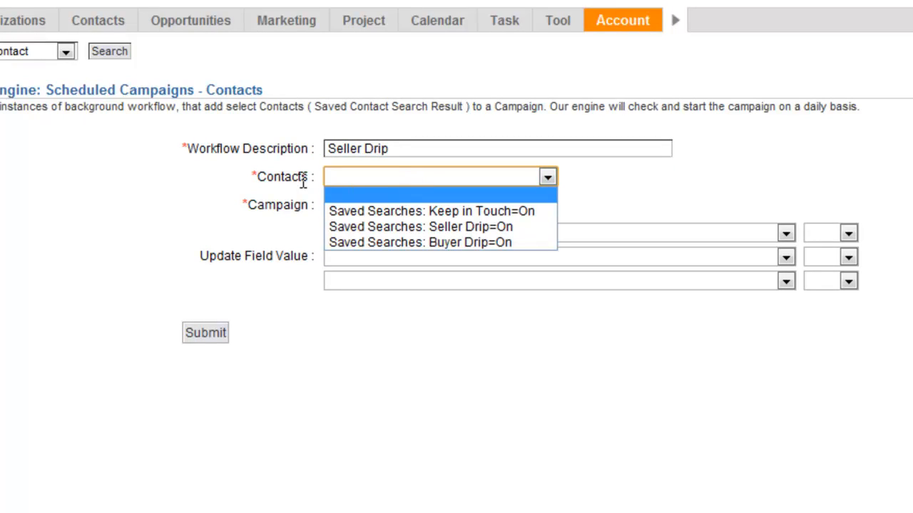
pyautogui.moveTo(397, 227)
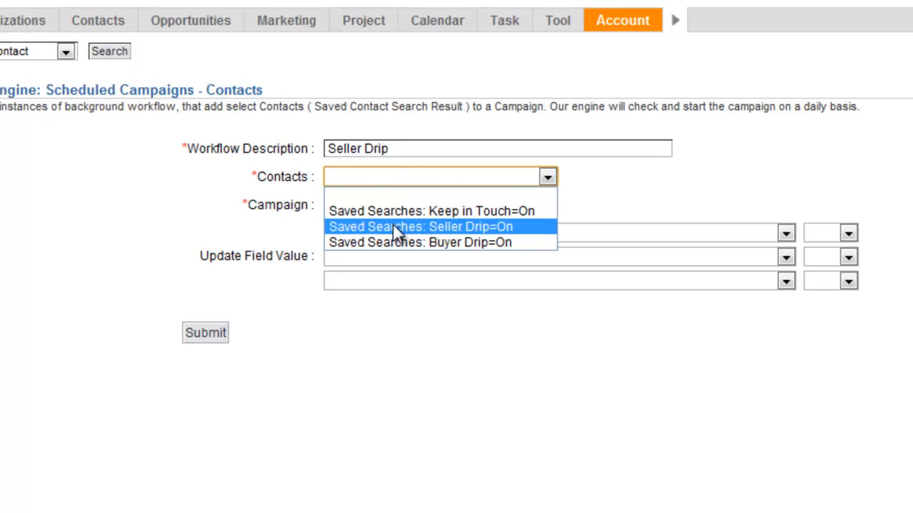
pyautogui.moveTo(478, 235)
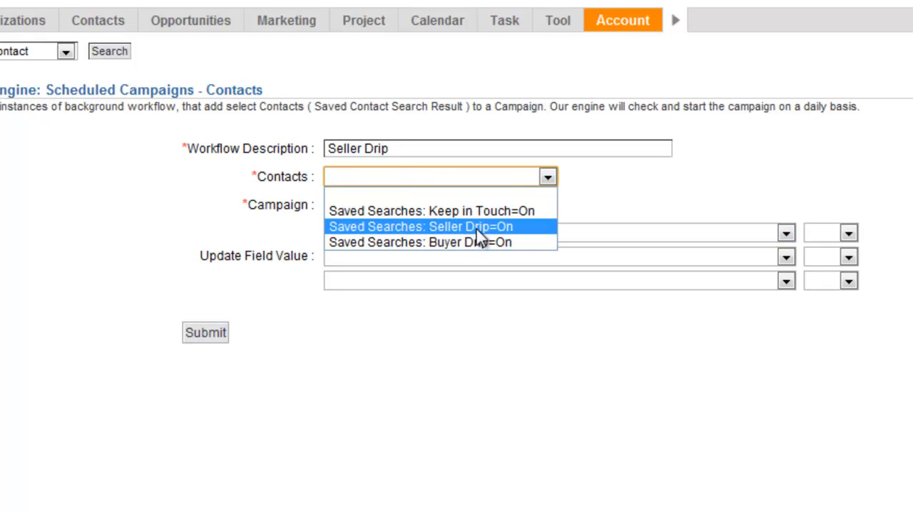
pyautogui.click(416, 227)
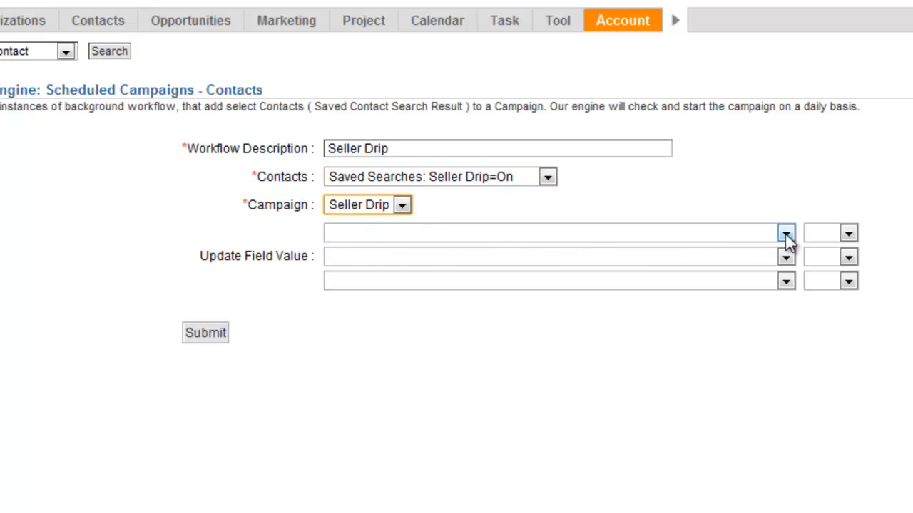
pyautogui.click(847, 233)
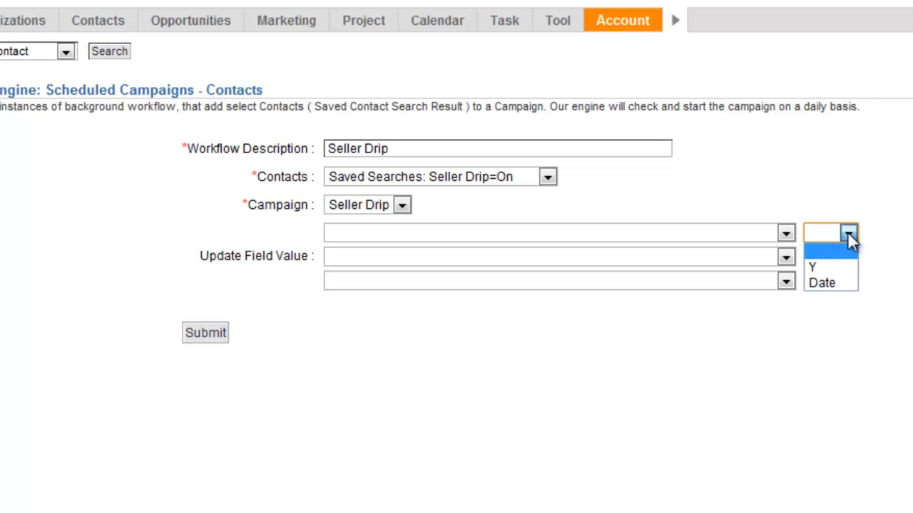
pyautogui.click(388, 351)
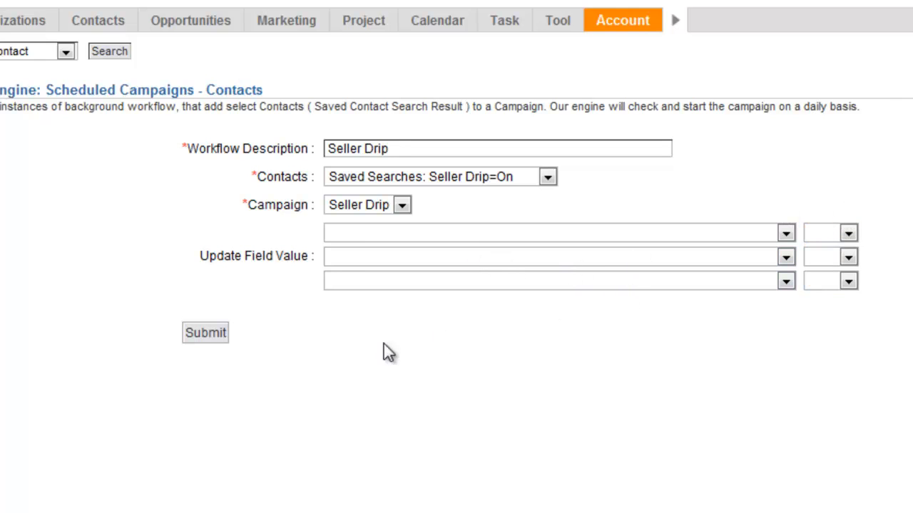
pyautogui.click(206, 332)
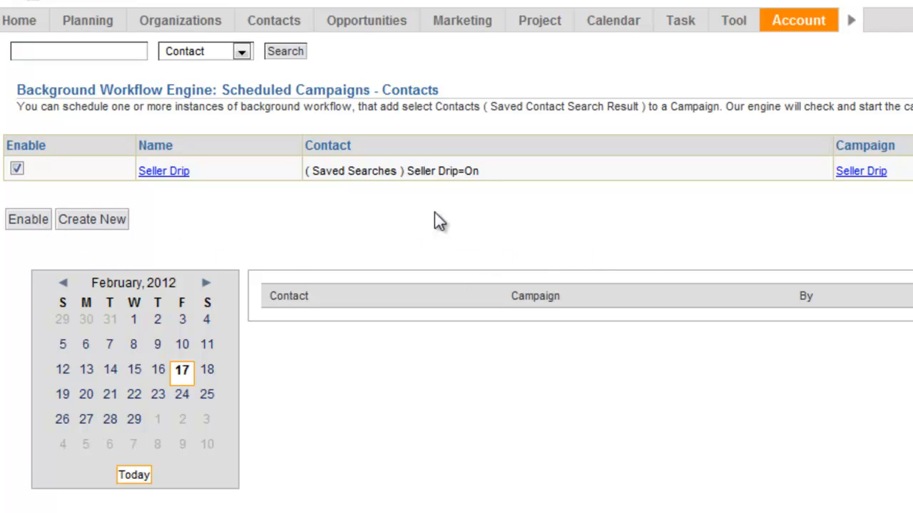
pyautogui.moveTo(555, 299)
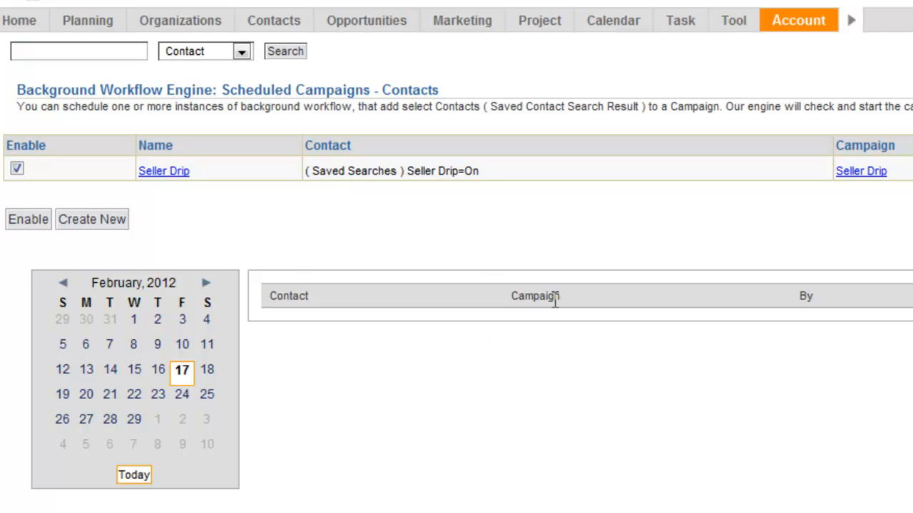
pyautogui.moveTo(542, 200)
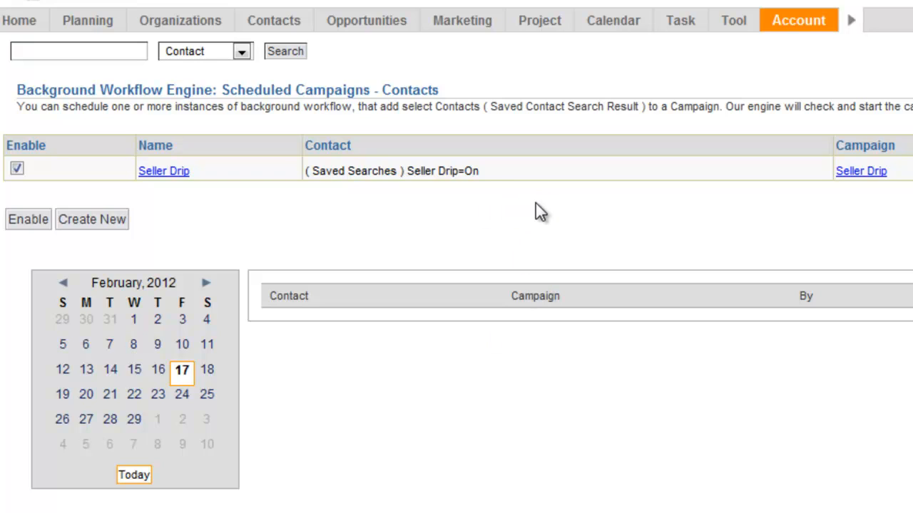
pyautogui.moveTo(389, 177)
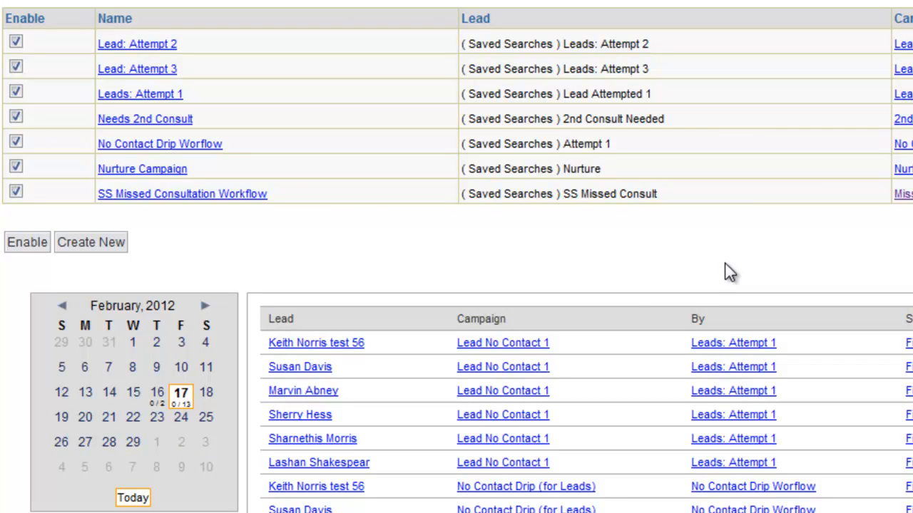
# Scroll through the Leads scheduled campaigns and log, ending on the Organization scheduled campaigns
pyautogui.scroll(-3)
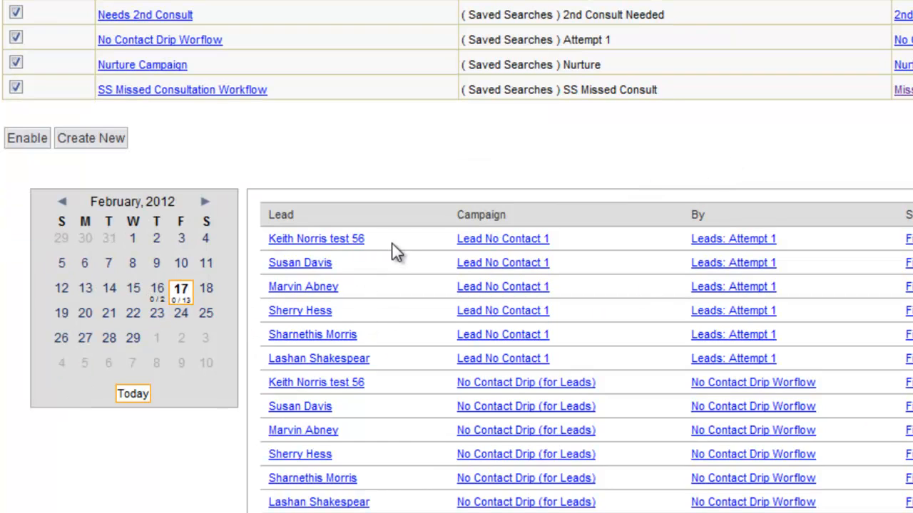
pyautogui.moveTo(371, 258)
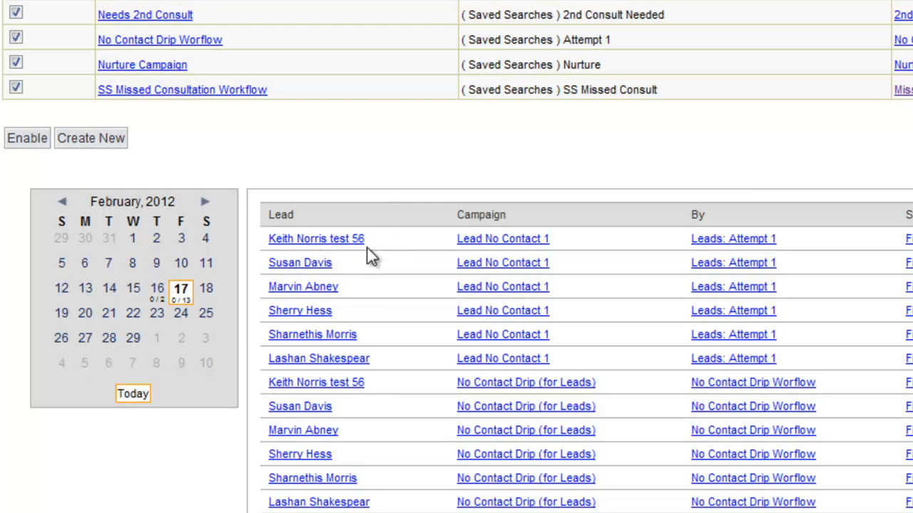
pyautogui.scroll(-3)
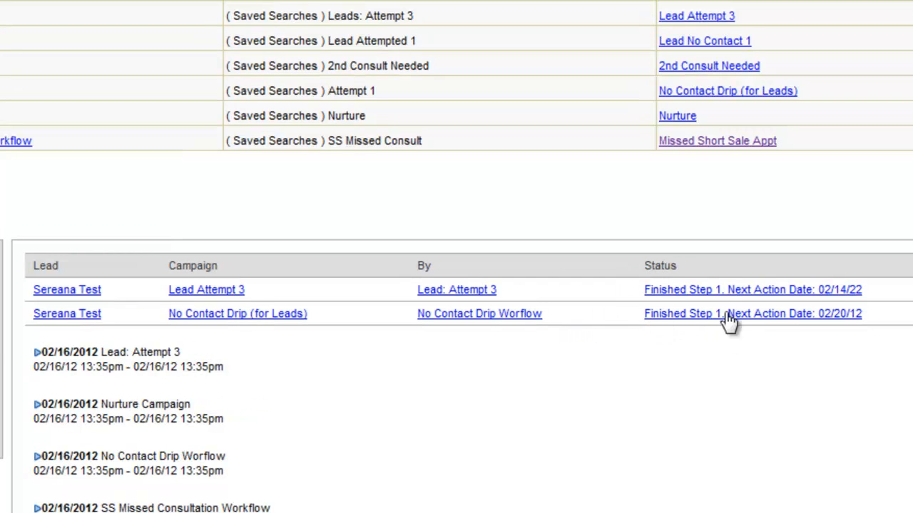
pyautogui.scroll(-3)
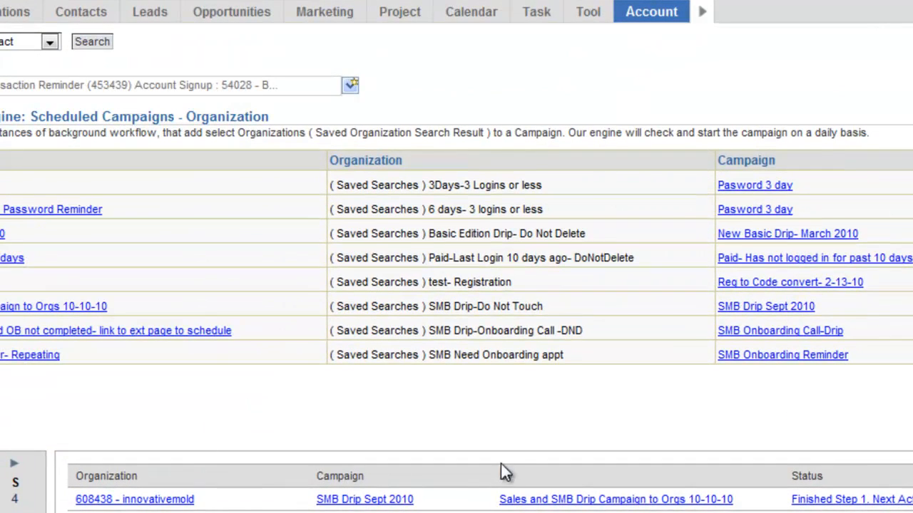
# Review the SMB Drip Sept 2010 Effectiveness and Read reports, then return to Marketing
pyautogui.click(327, 11)
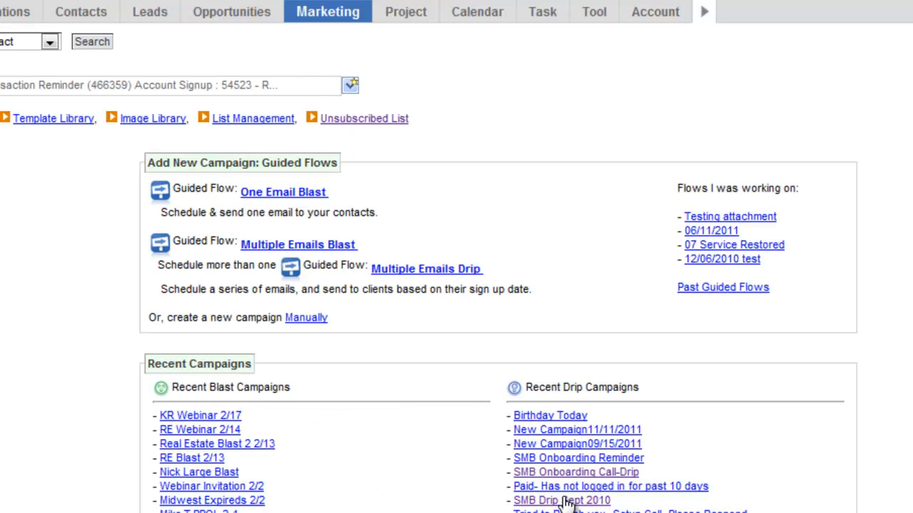
pyautogui.click(562, 499)
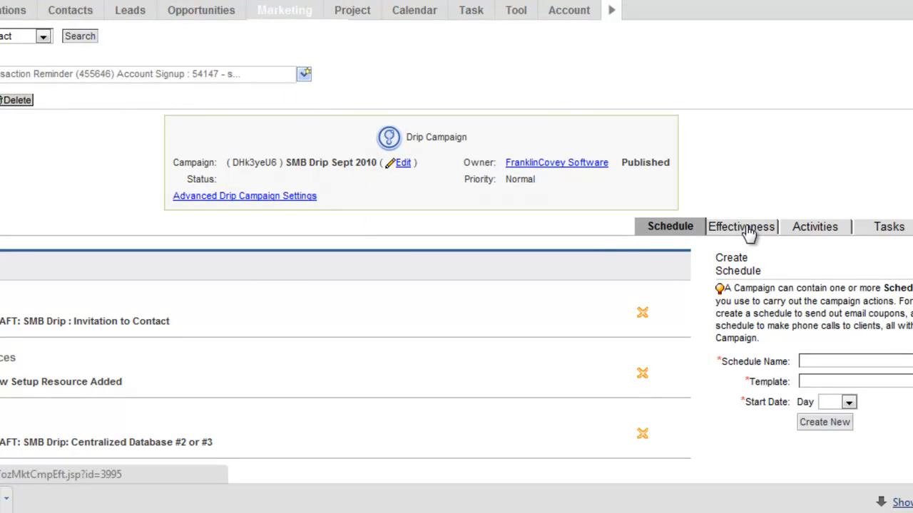
pyautogui.click(740, 225)
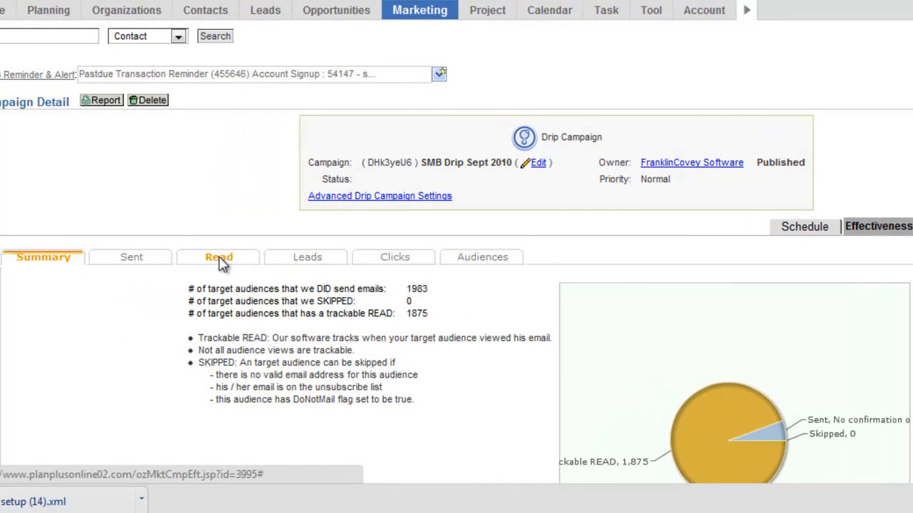
pyautogui.click(218, 257)
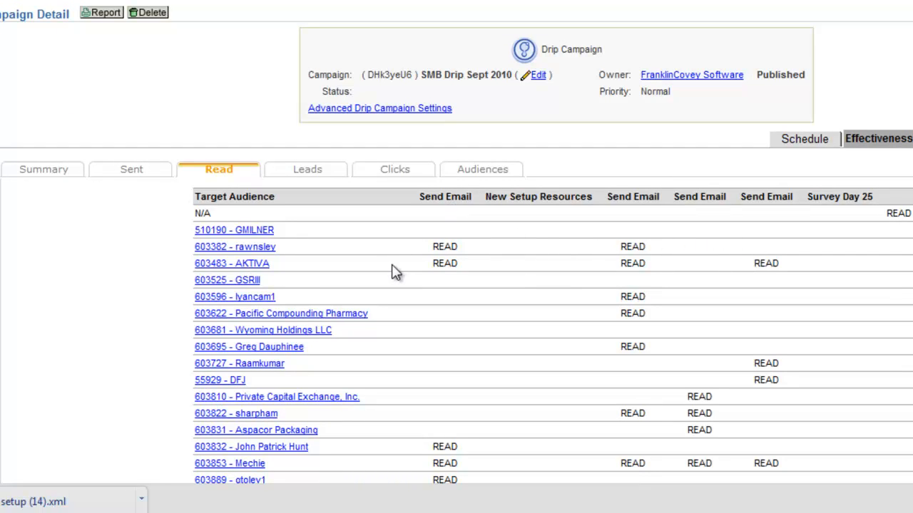
pyautogui.moveTo(687, 291)
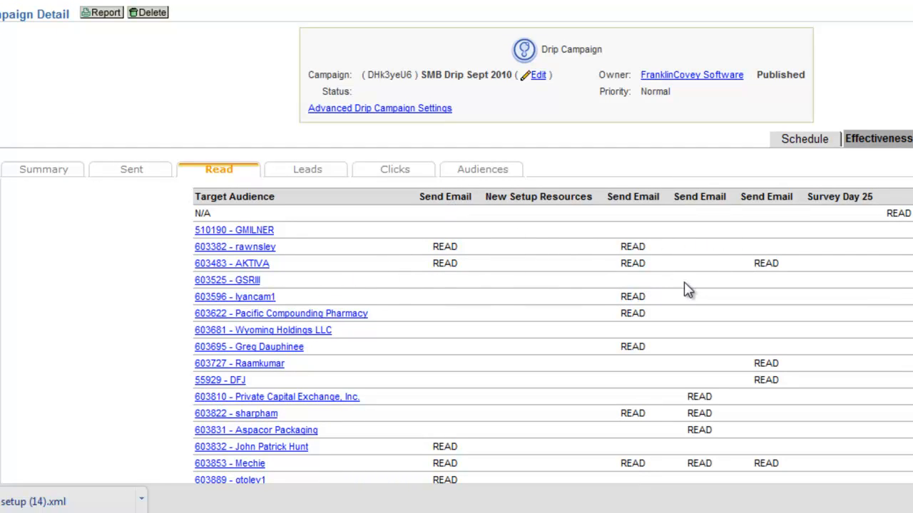
pyautogui.moveTo(701, 325)
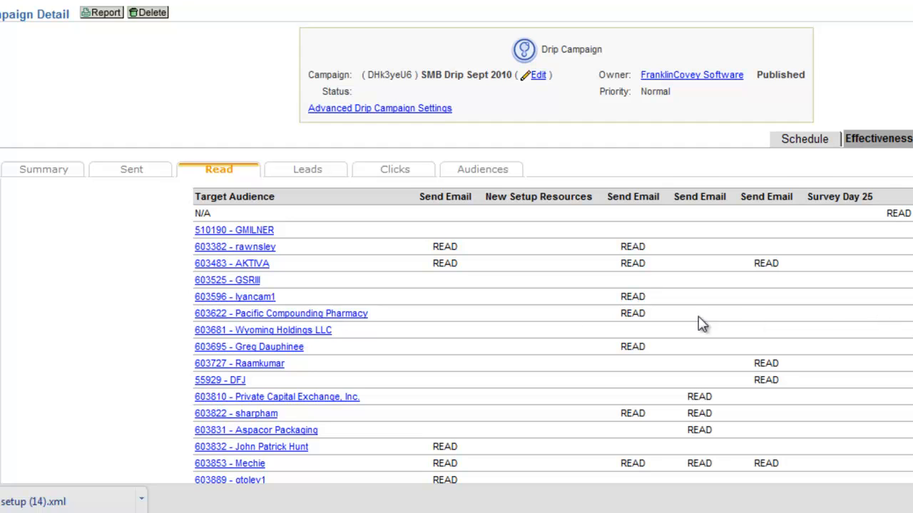
pyautogui.moveTo(349, 295)
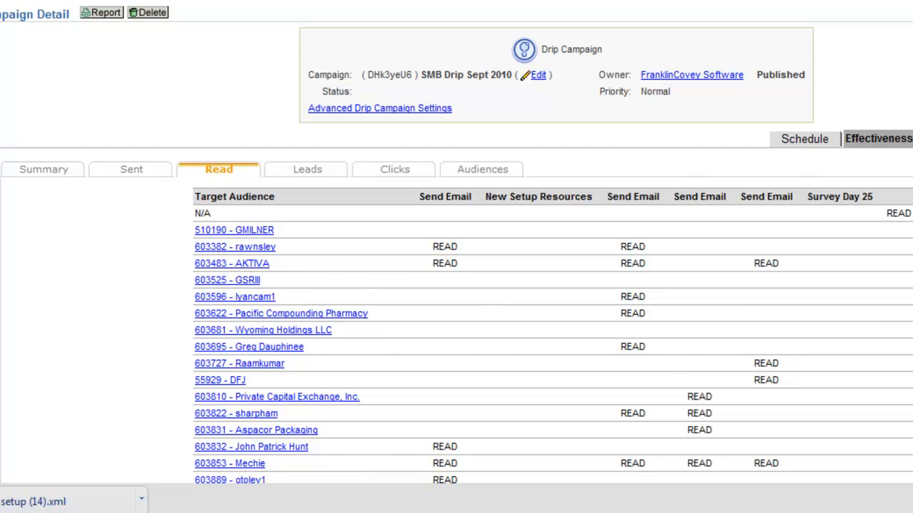
pyautogui.click(419, 10)
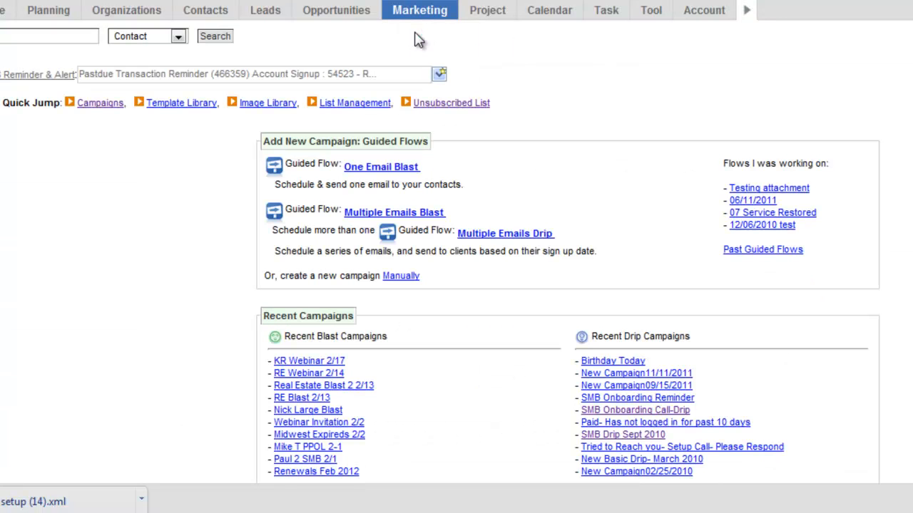
pyautogui.moveTo(655, 279)
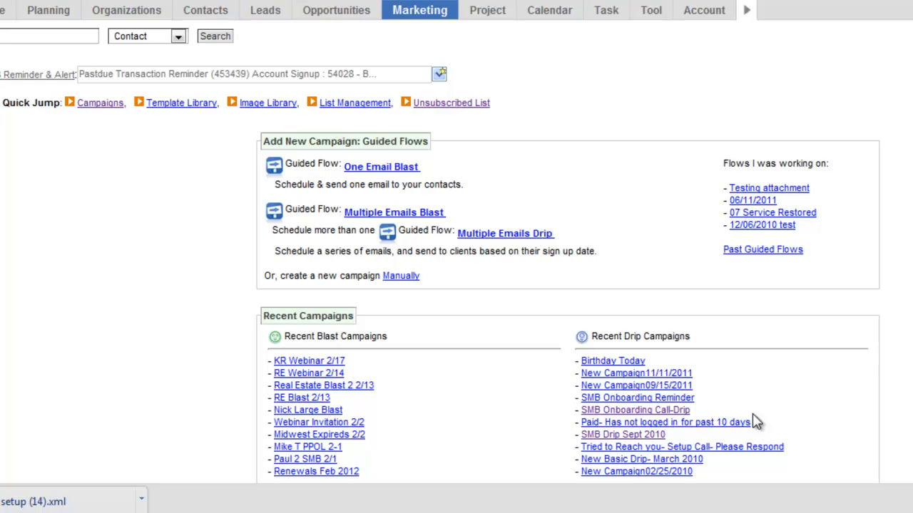
pyautogui.moveTo(910, 365)
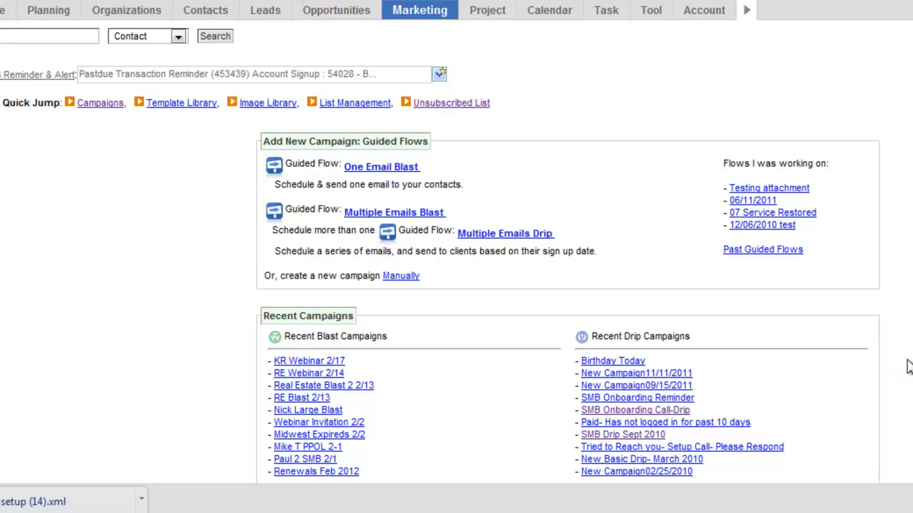